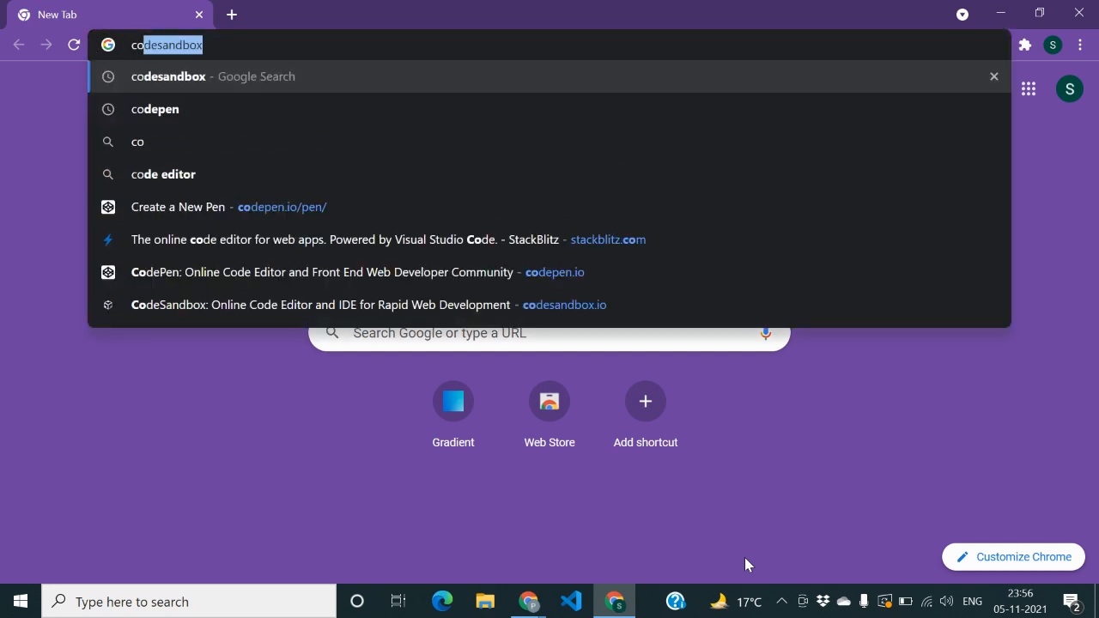
mouse_move(172, 121)
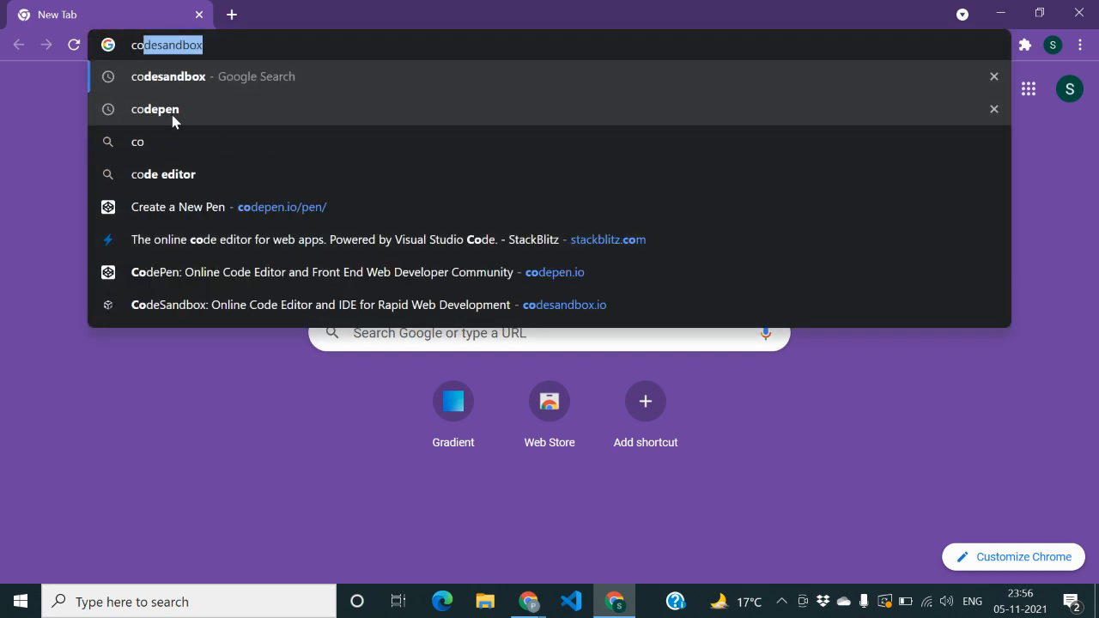
Search Google for codepen, go to CodePen, and start a new empty pen.
click(154, 109)
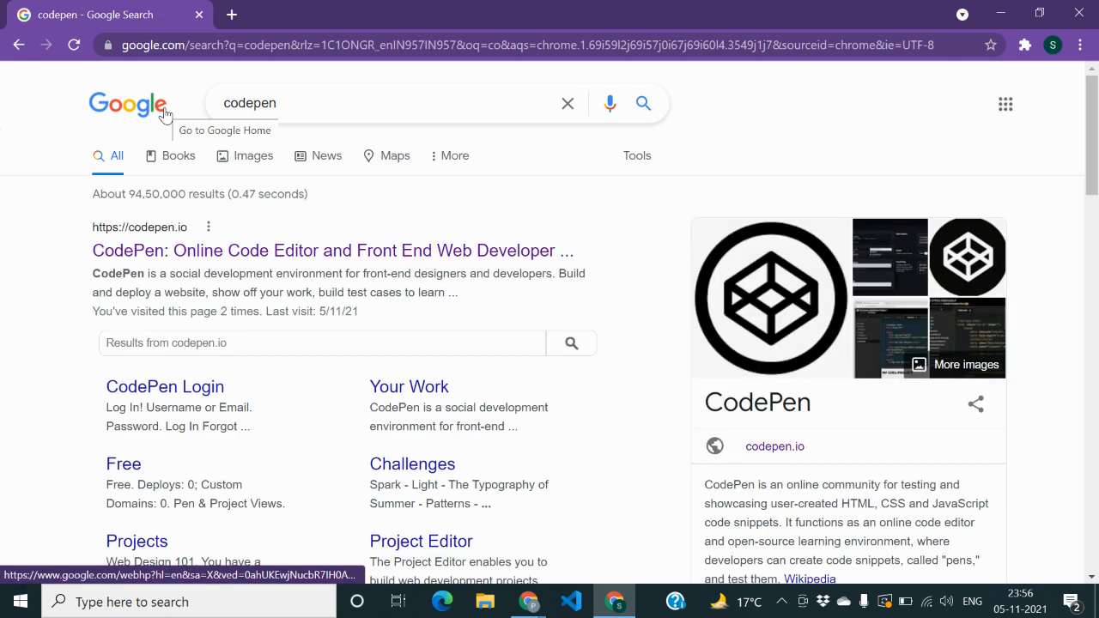
click(331, 250)
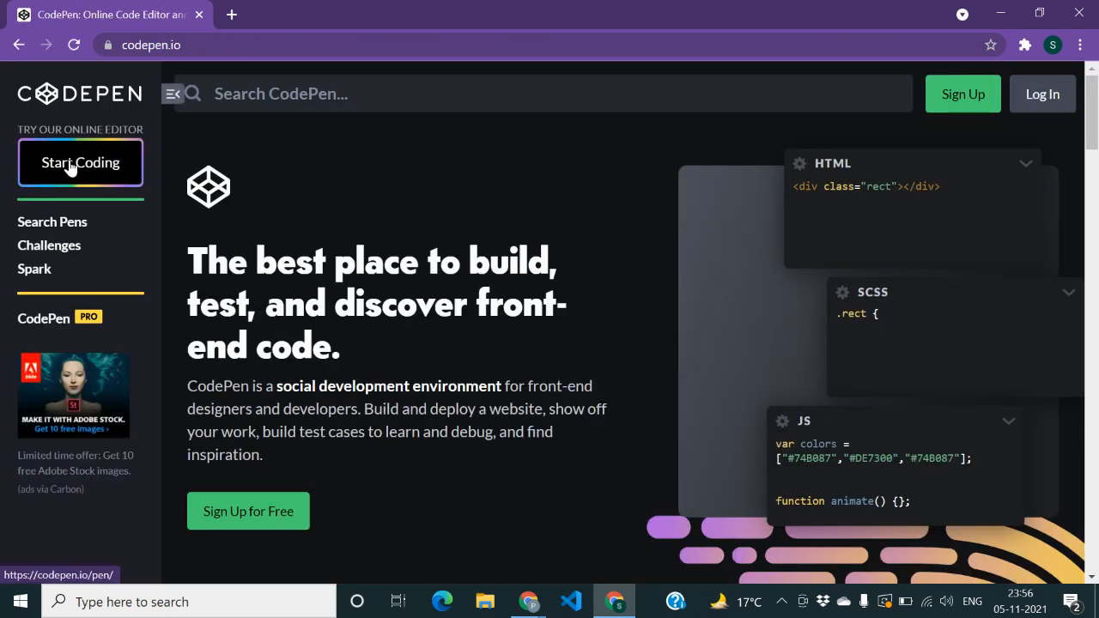
click(80, 163)
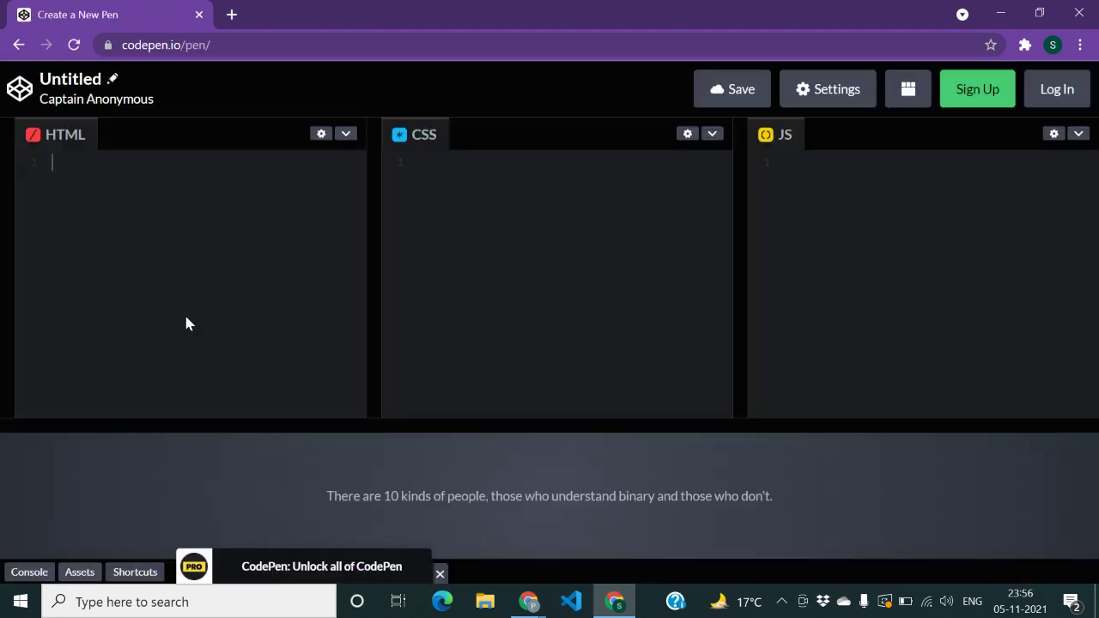
mouse_move(384, 260)
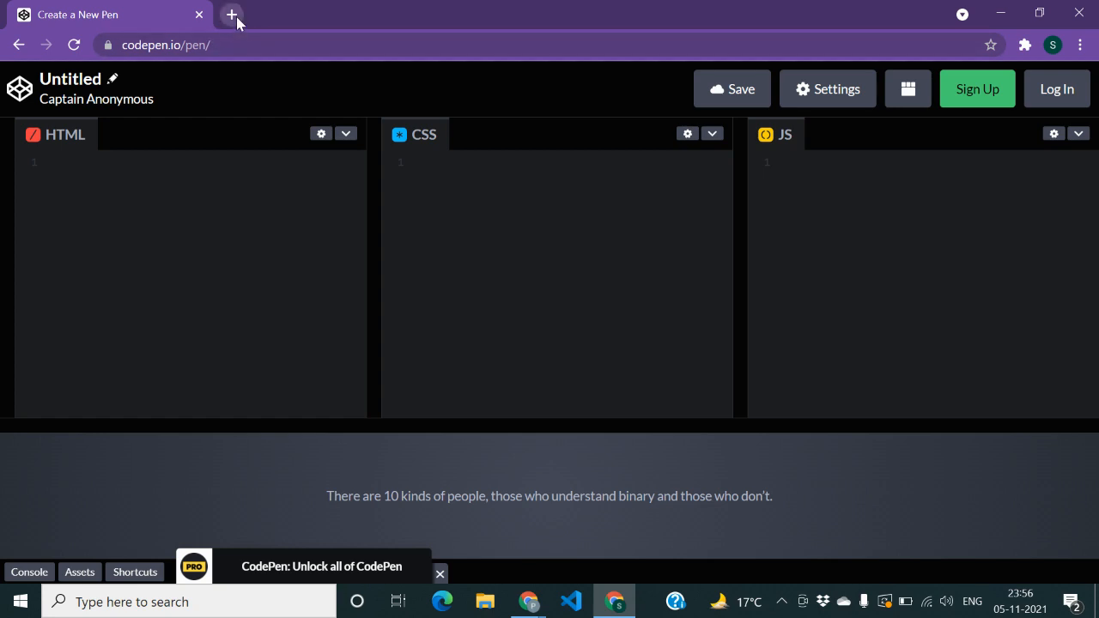
Open a second tab, search Google for stackblitz, and open the StackBlitz result.
click(232, 14)
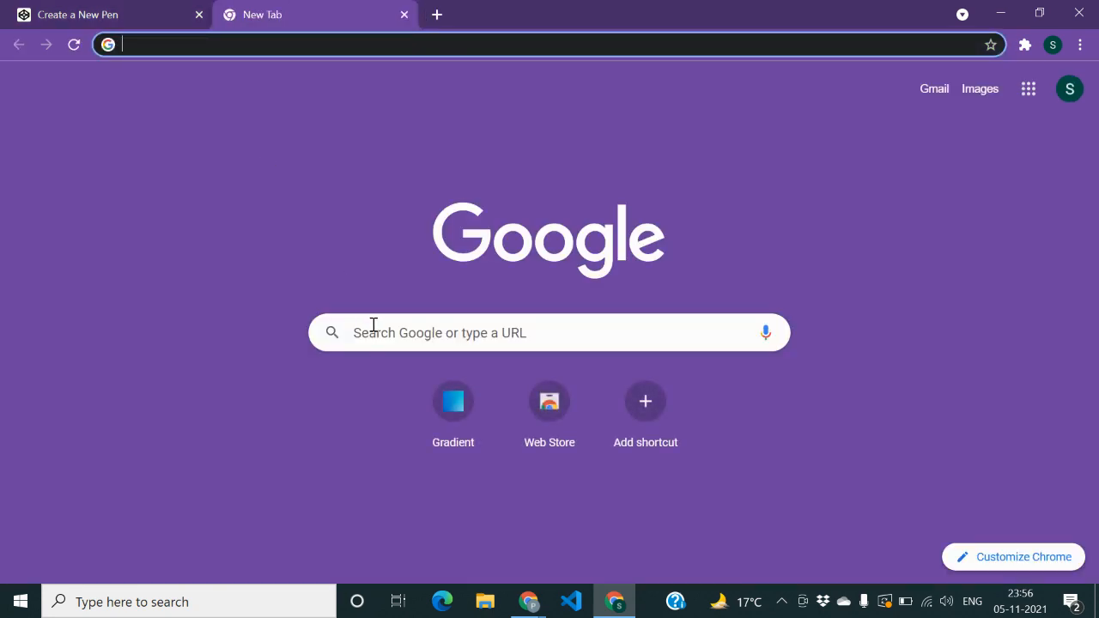
click(549, 332)
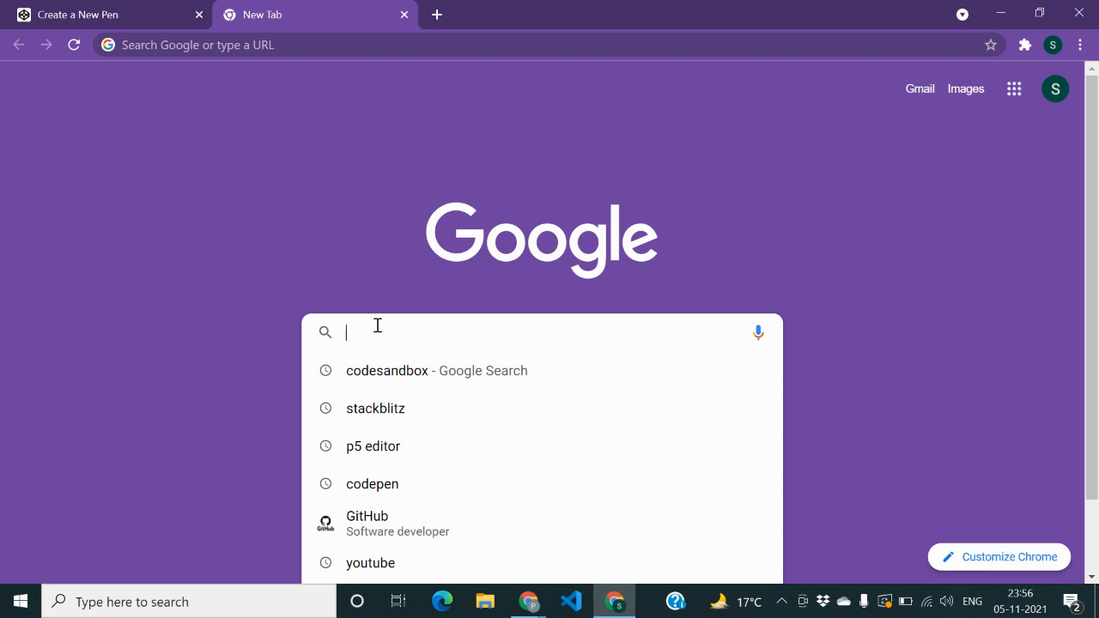
click(375, 408)
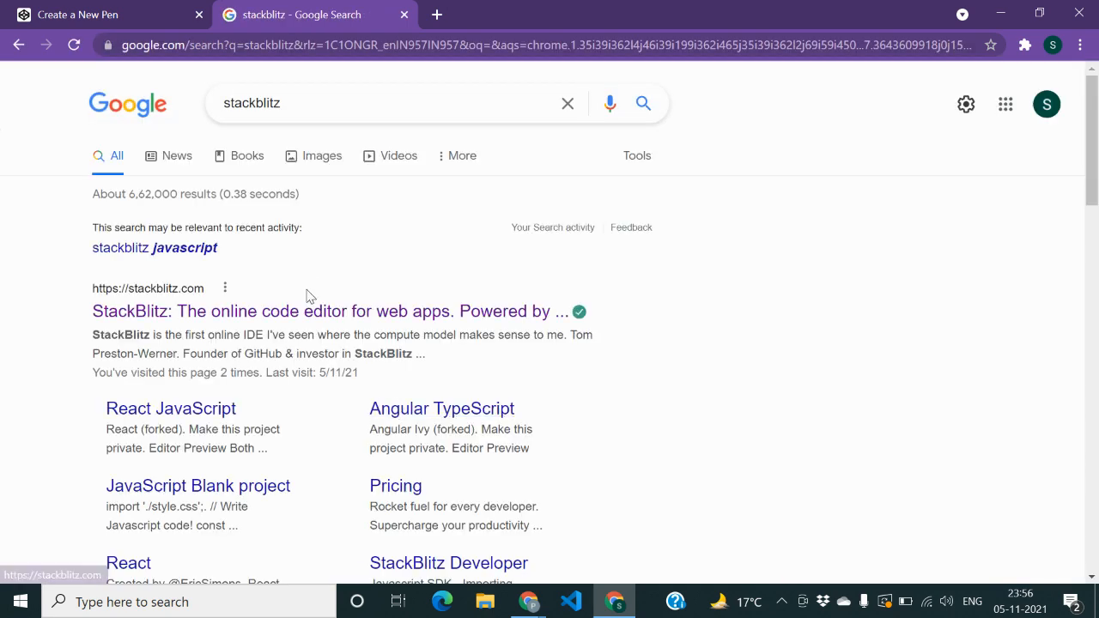
click(328, 310)
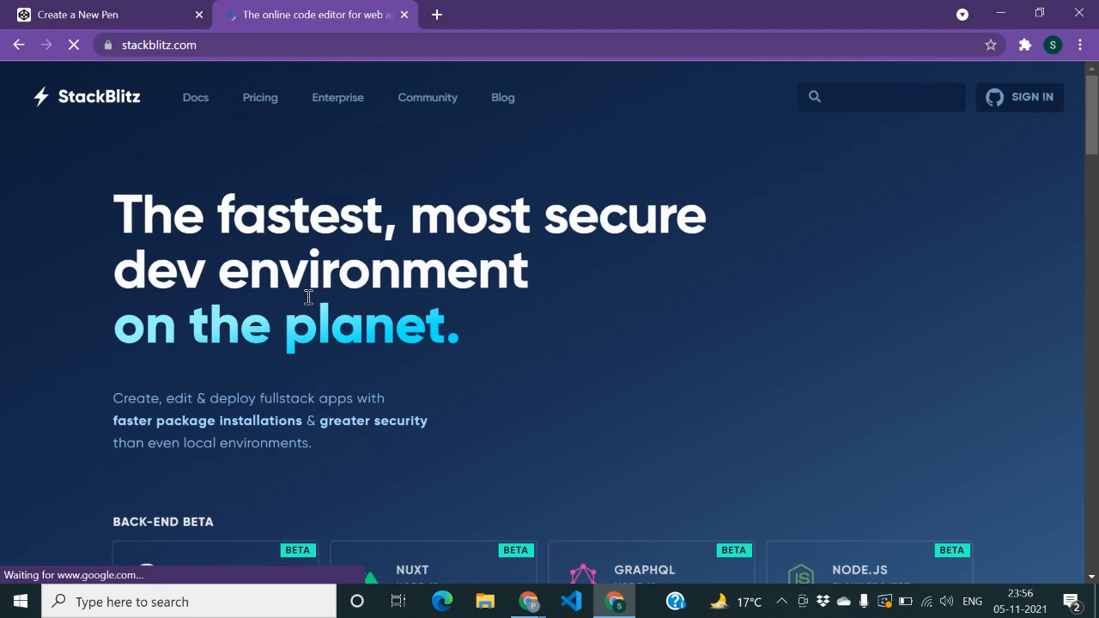
Scroll down to Bare Bones Starters and pick the Static HTML/JS/CSS starter.
scroll(down, 3)
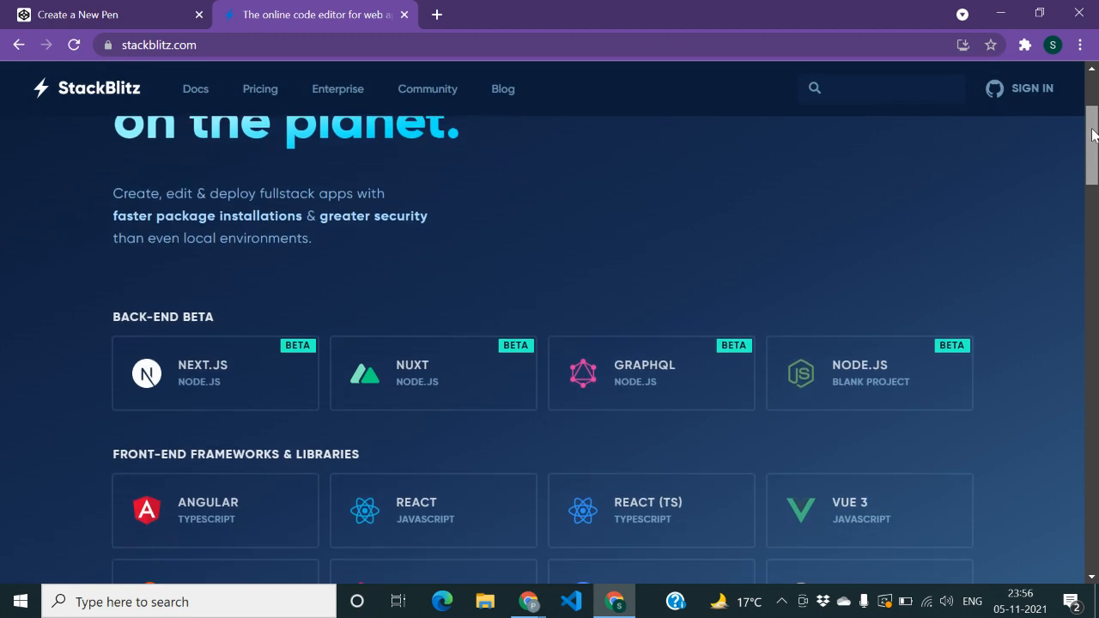
scroll(down, 3)
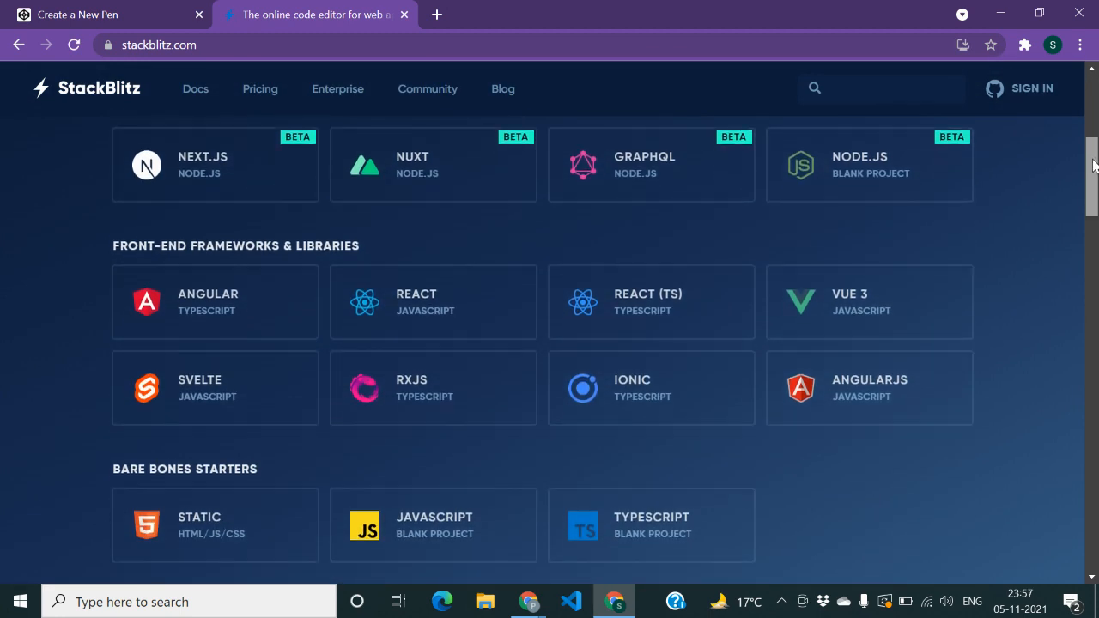
scroll(down, 3)
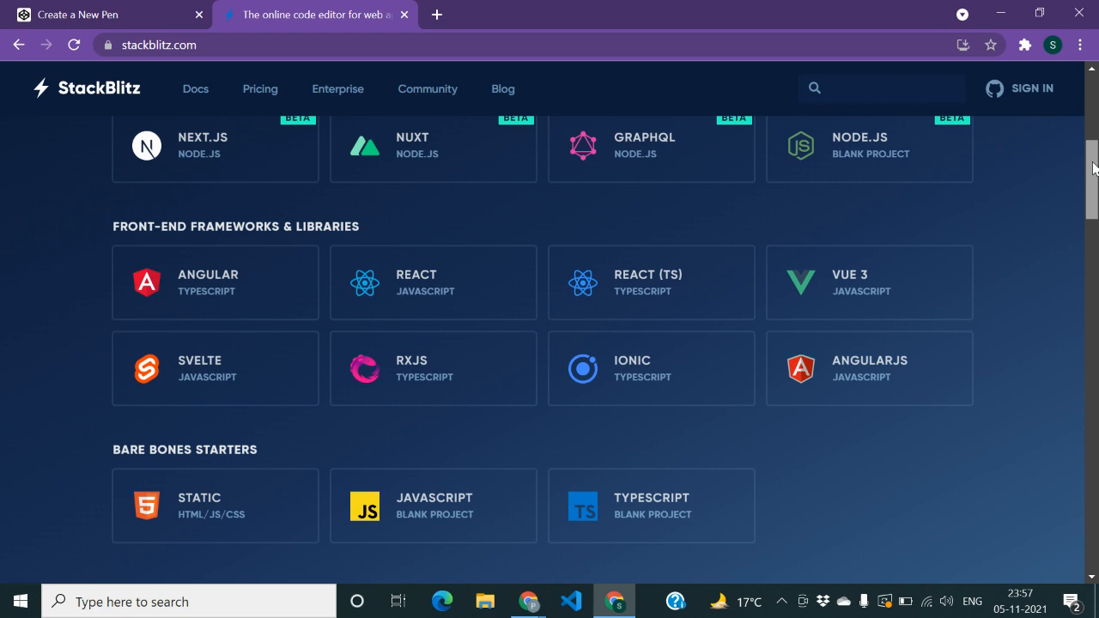
scroll(down, 3)
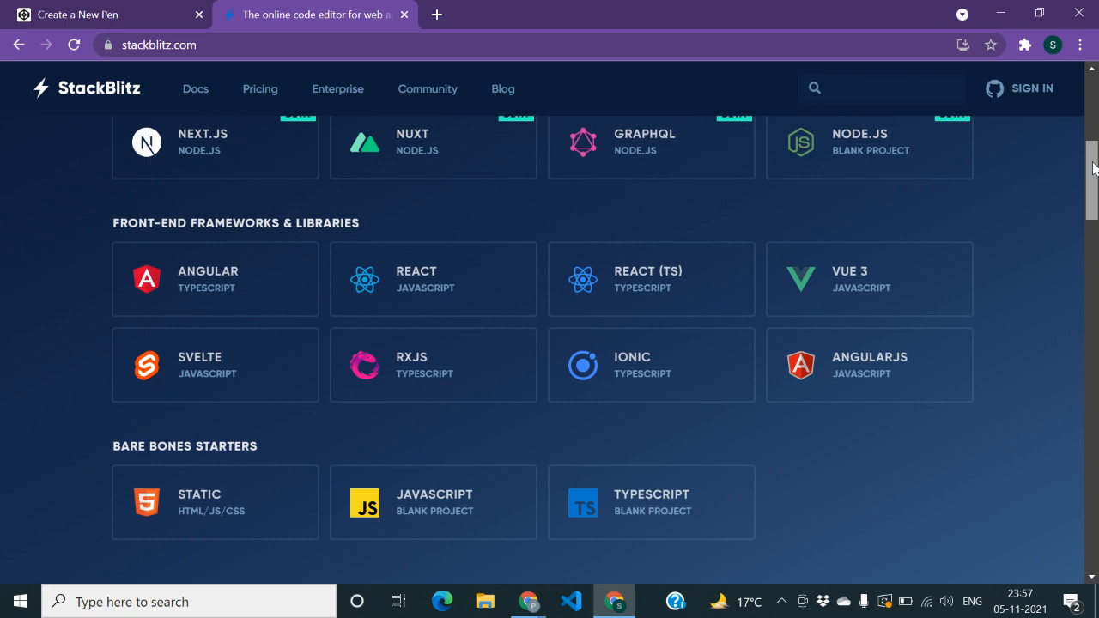
scroll(down, 3)
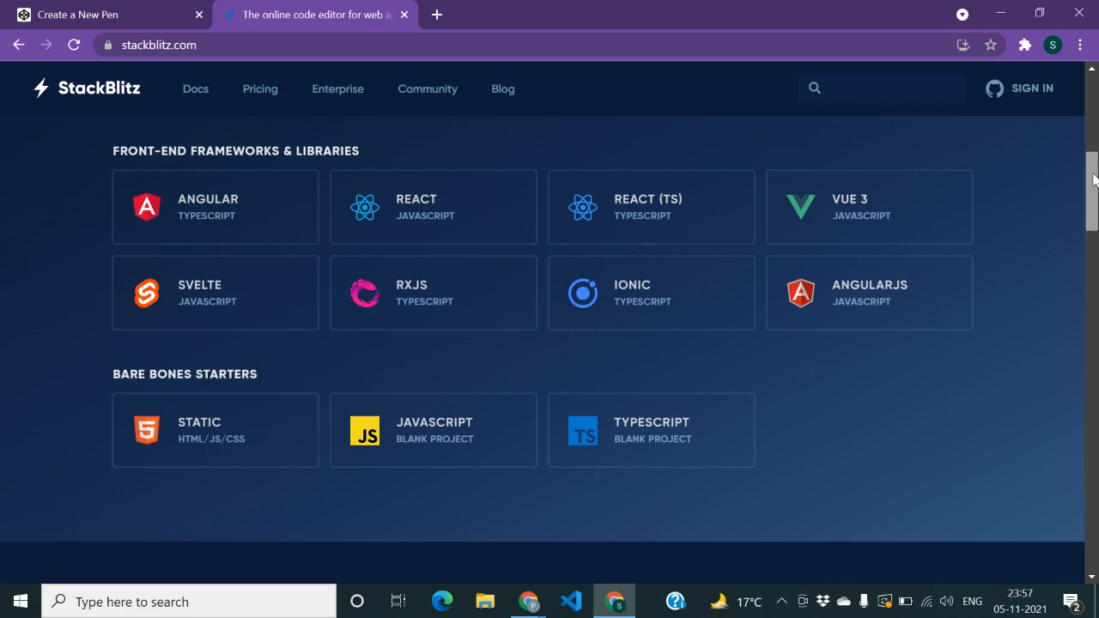
scroll(down, 3)
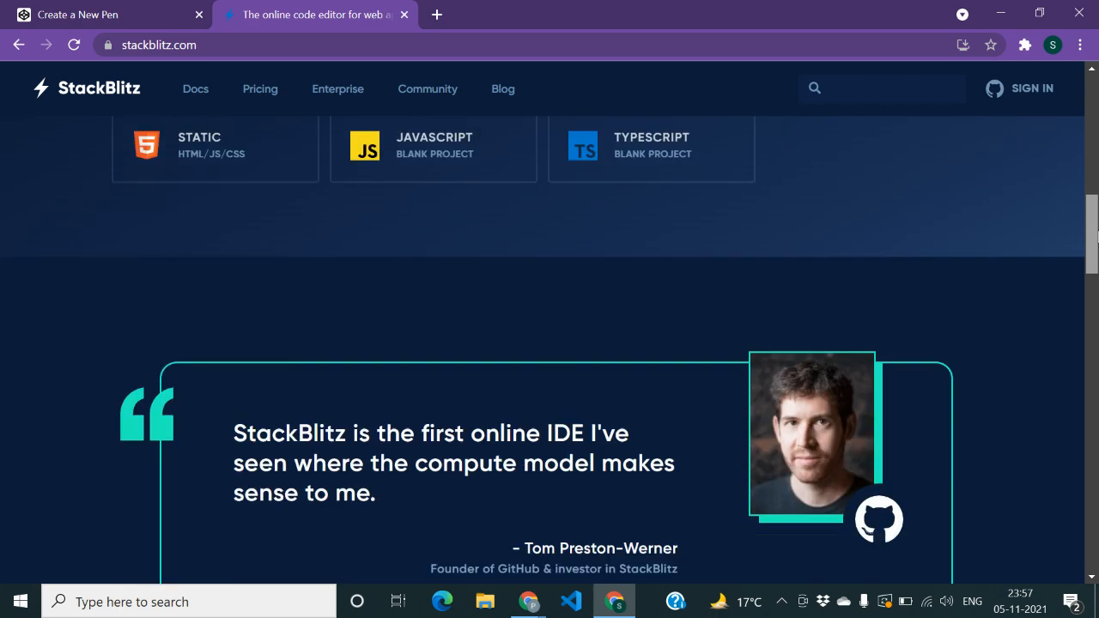
scroll(down, 3)
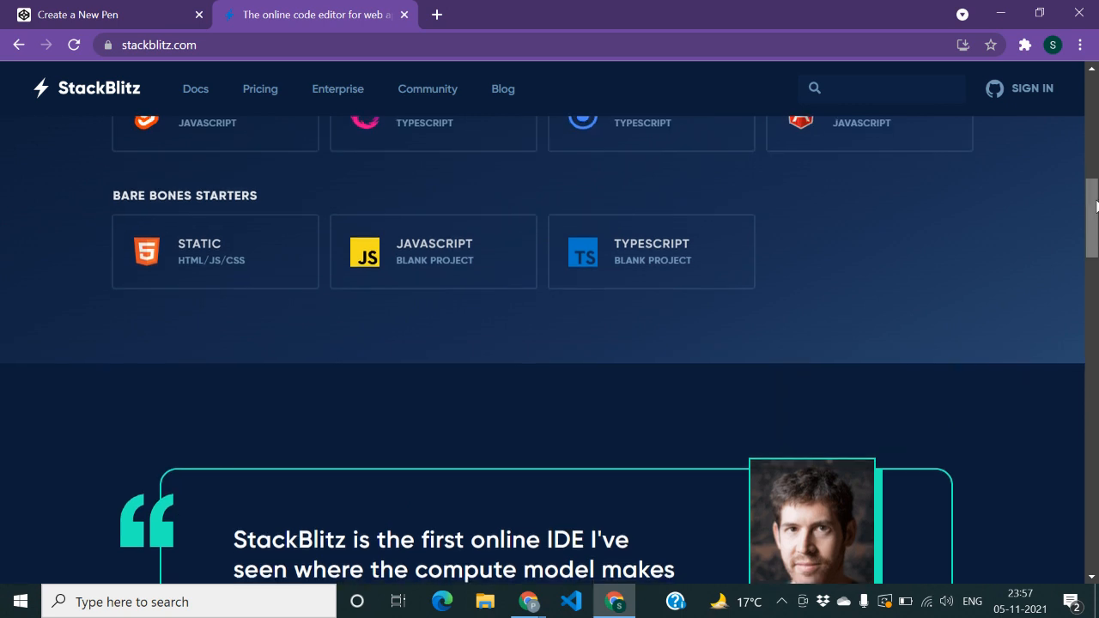
click(215, 251)
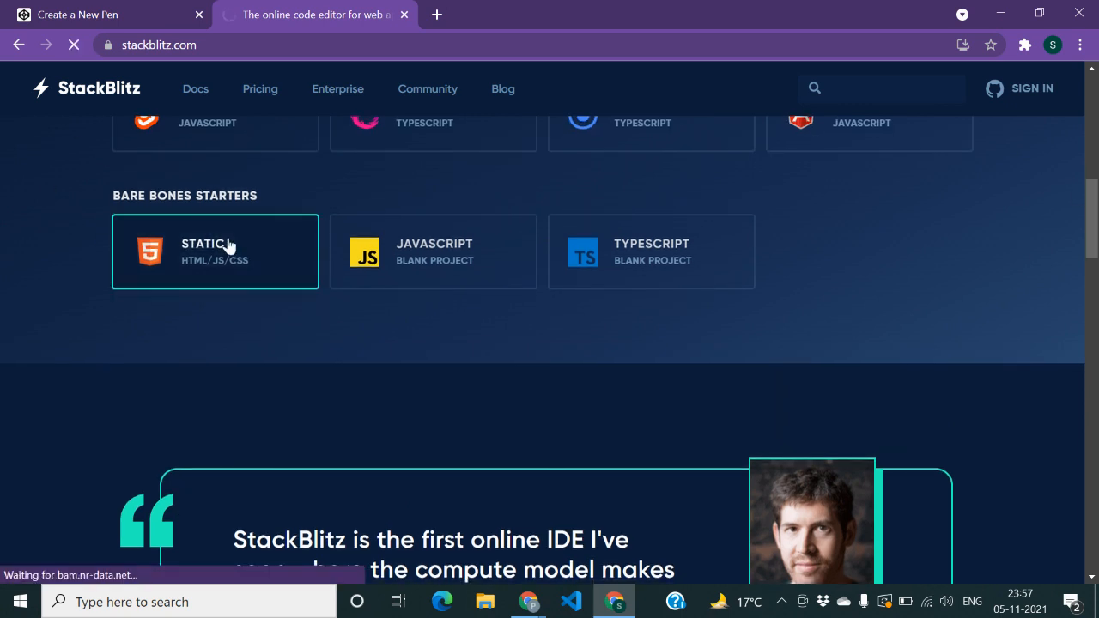
Let the forked Web Platform editor load, then open CodeSandbox via Google in a third tab.
click(214, 251)
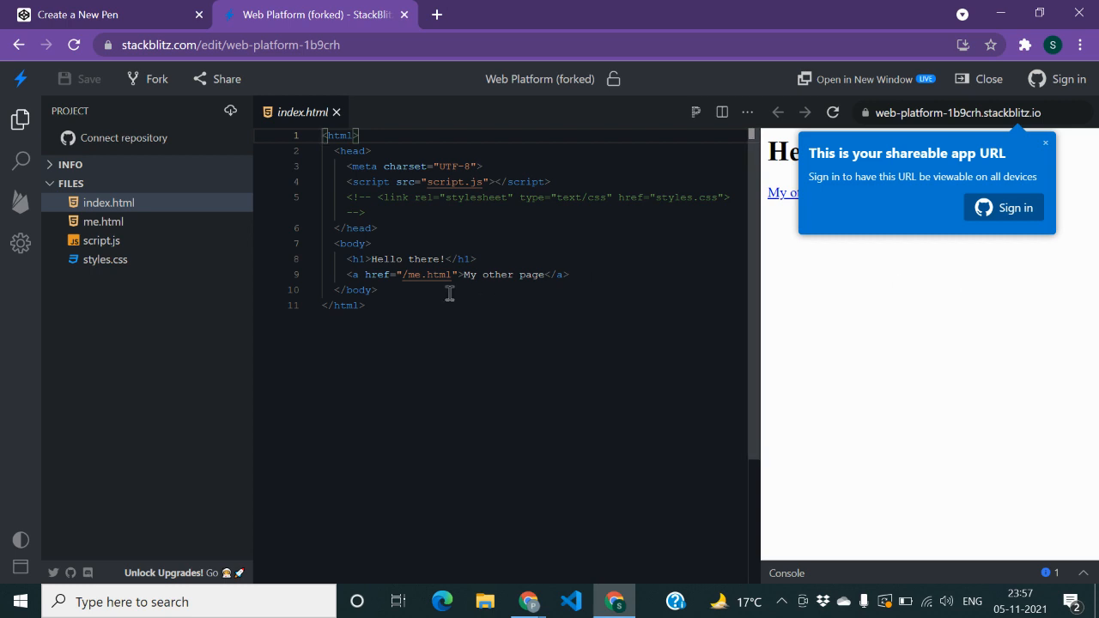
click(641, 14)
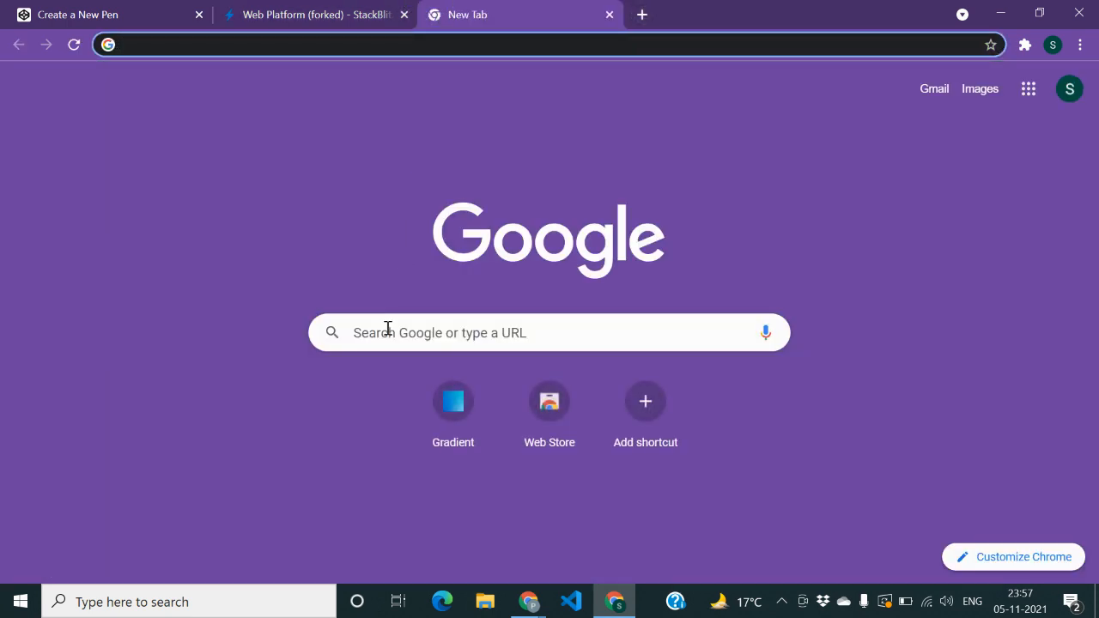
click(550, 332)
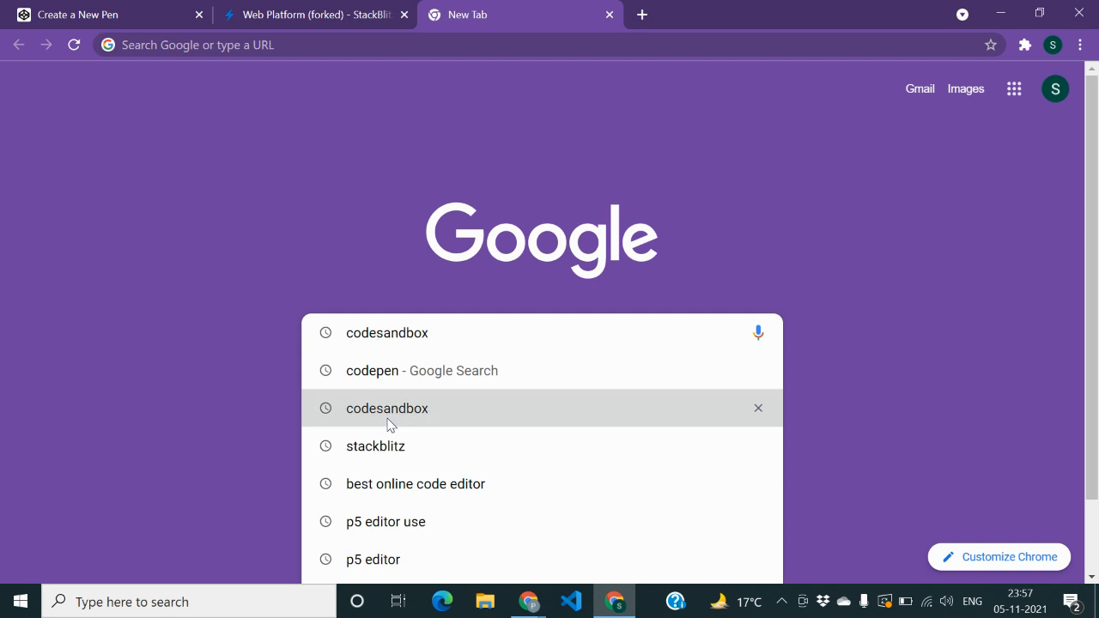
click(387, 407)
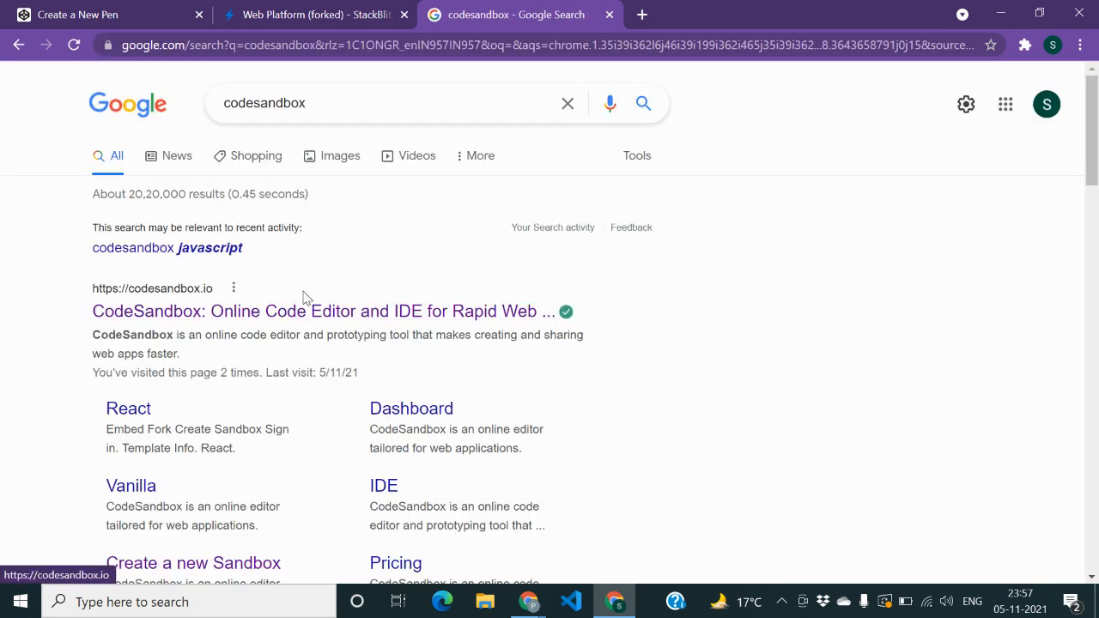
click(323, 311)
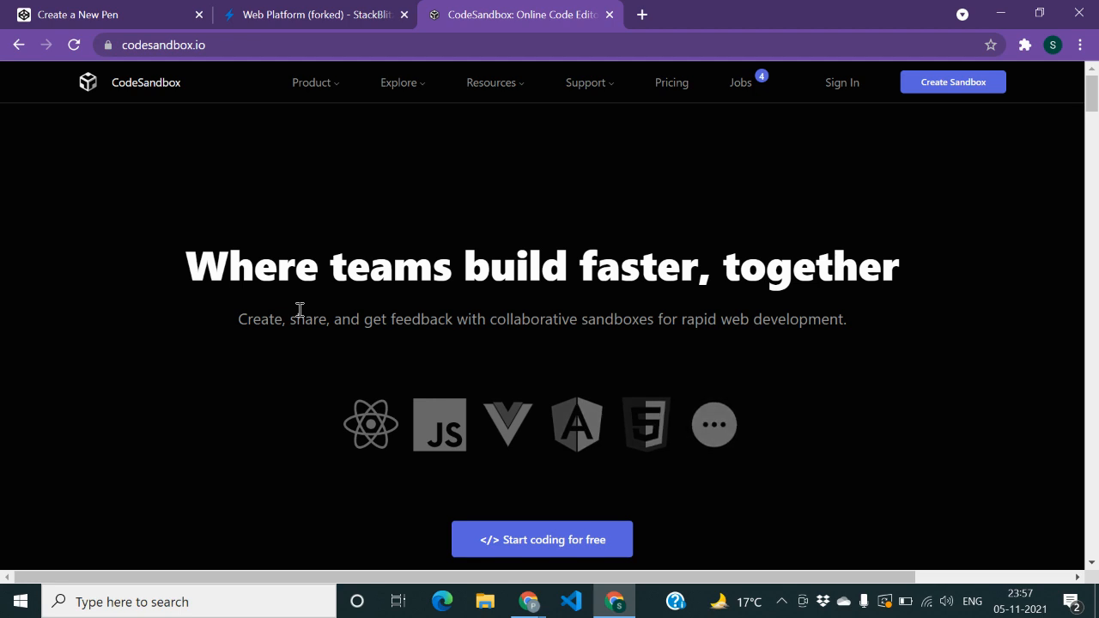
mouse_move(268, 610)
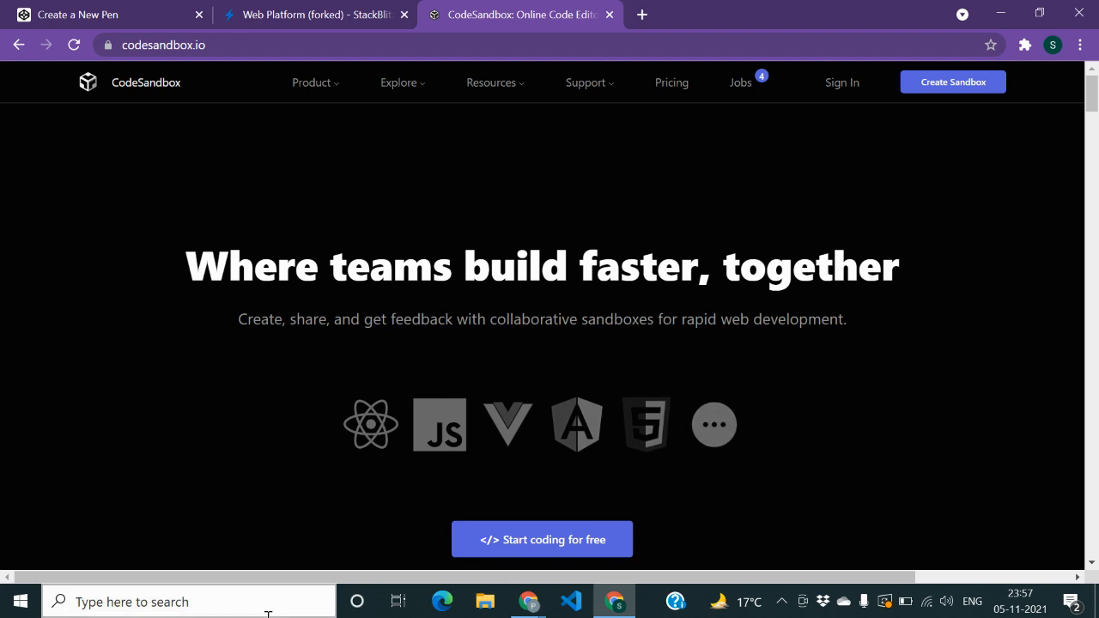
Open the CodeSandbox search result and choose Start coding for free to reach the templates.
click(542, 539)
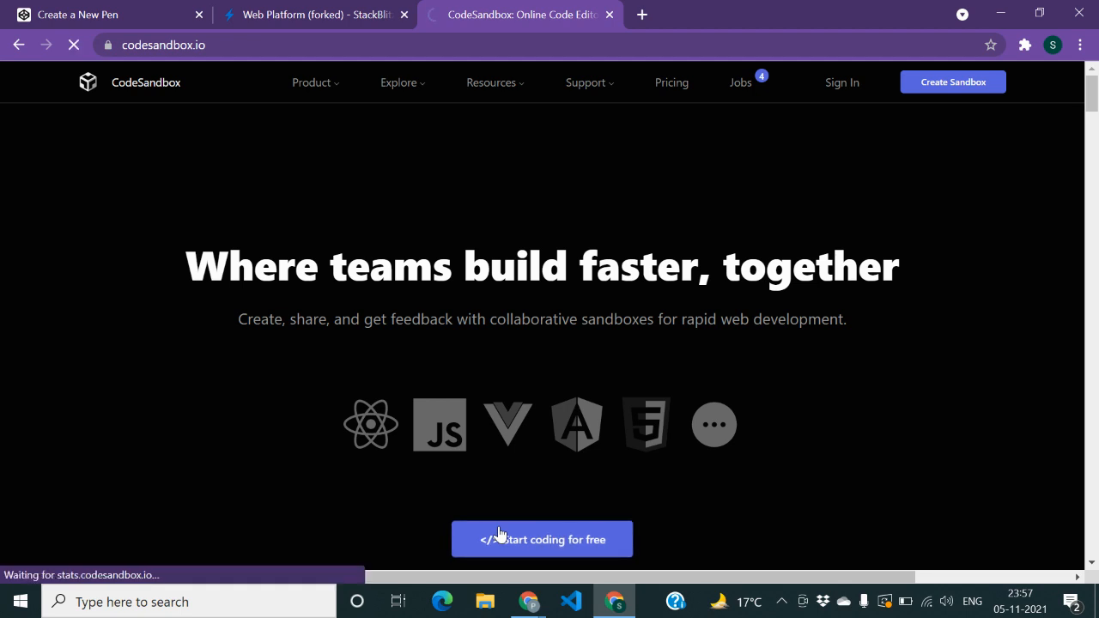
click(542, 539)
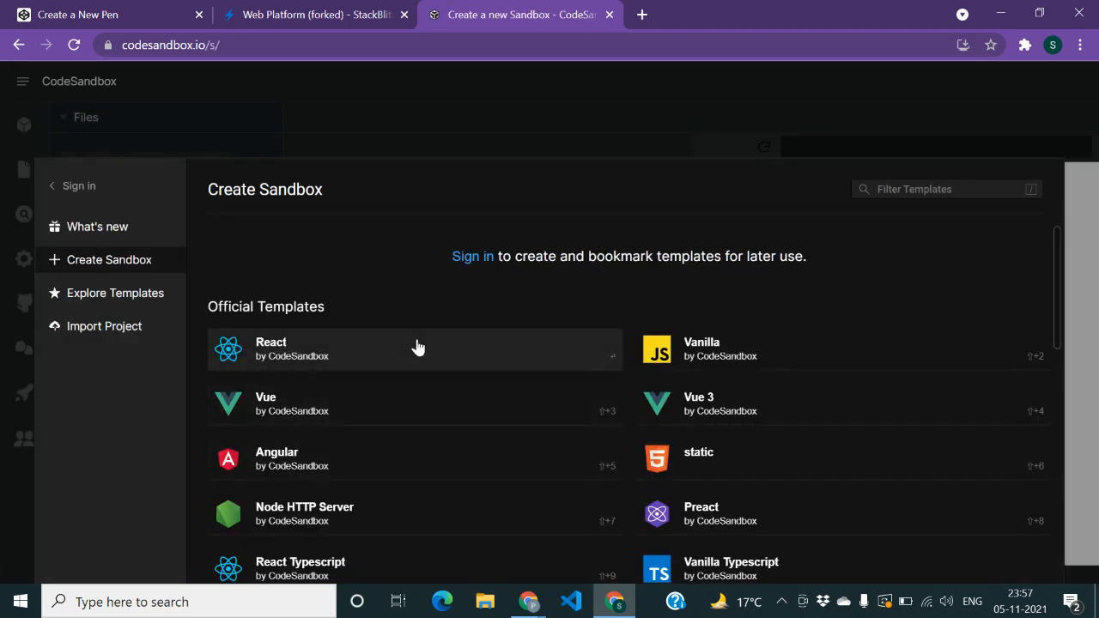
mouse_move(716, 475)
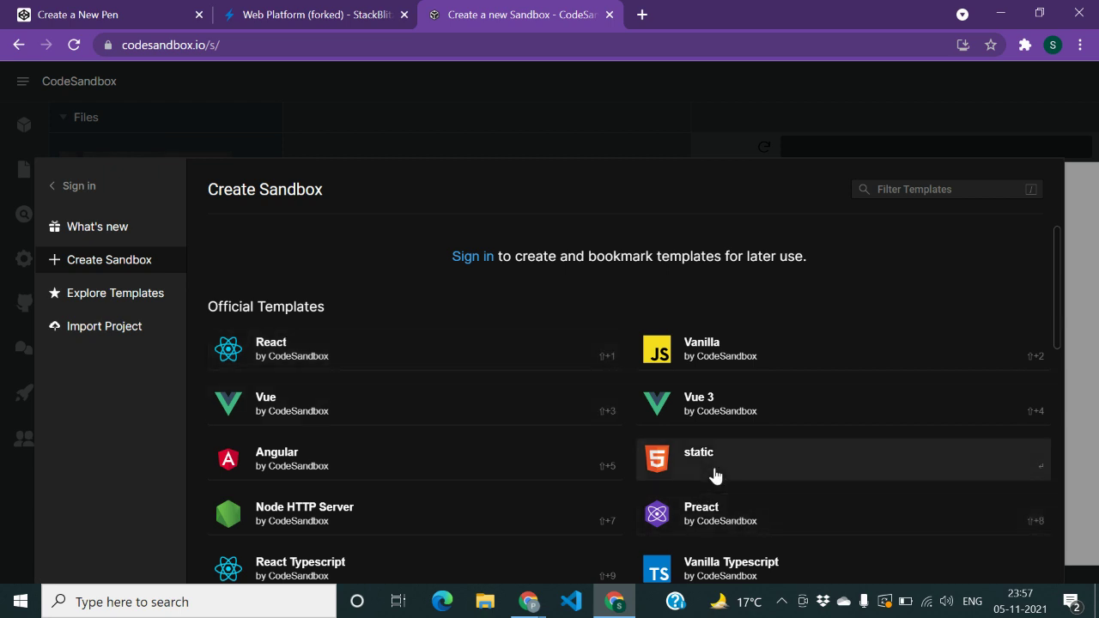
Create a static-template sandbox and check its GitHub, Deployment and Live sidebar panels.
click(698, 452)
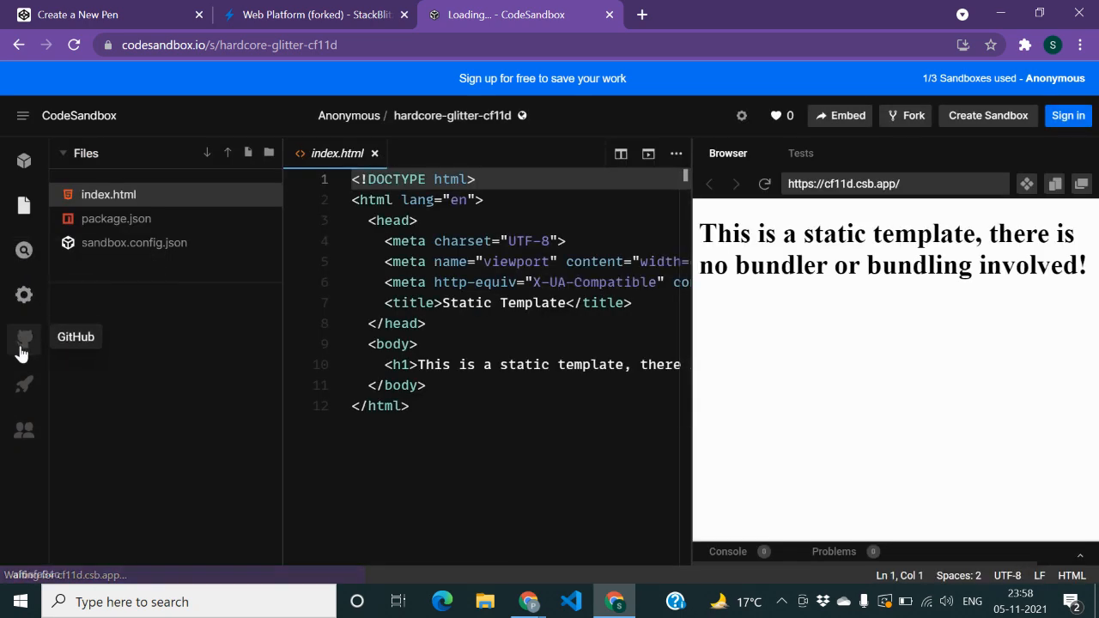
click(23, 339)
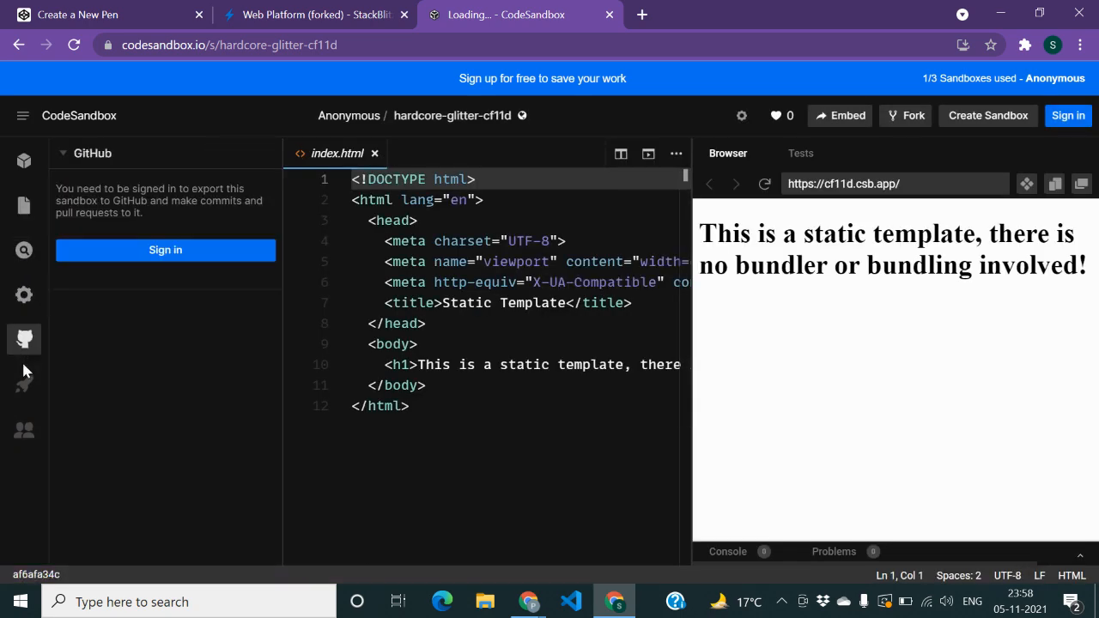
click(23, 384)
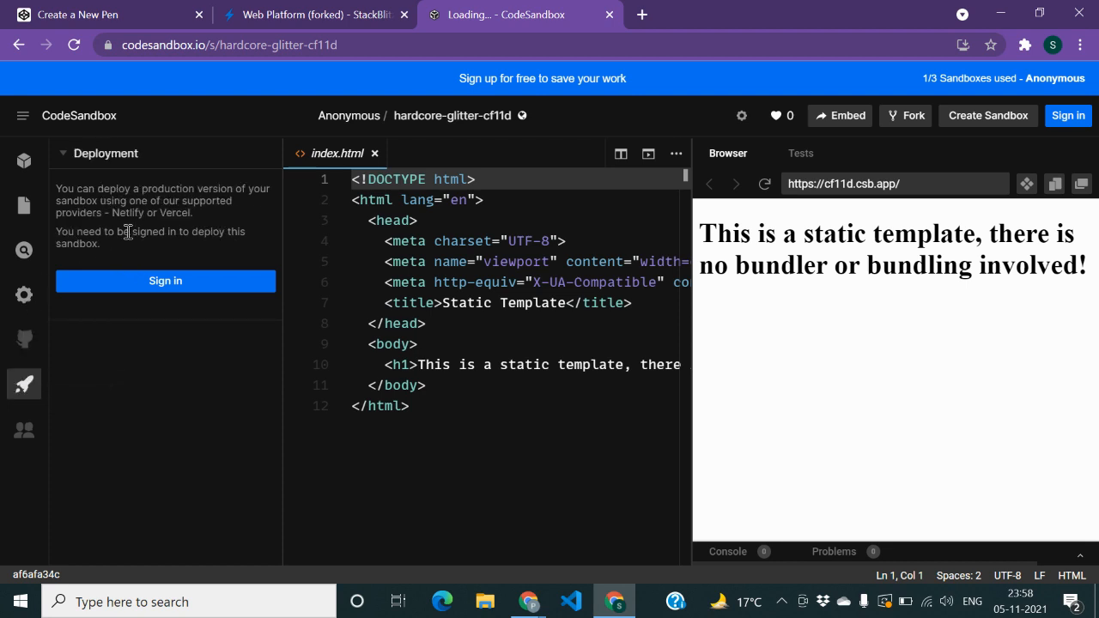
mouse_move(177, 230)
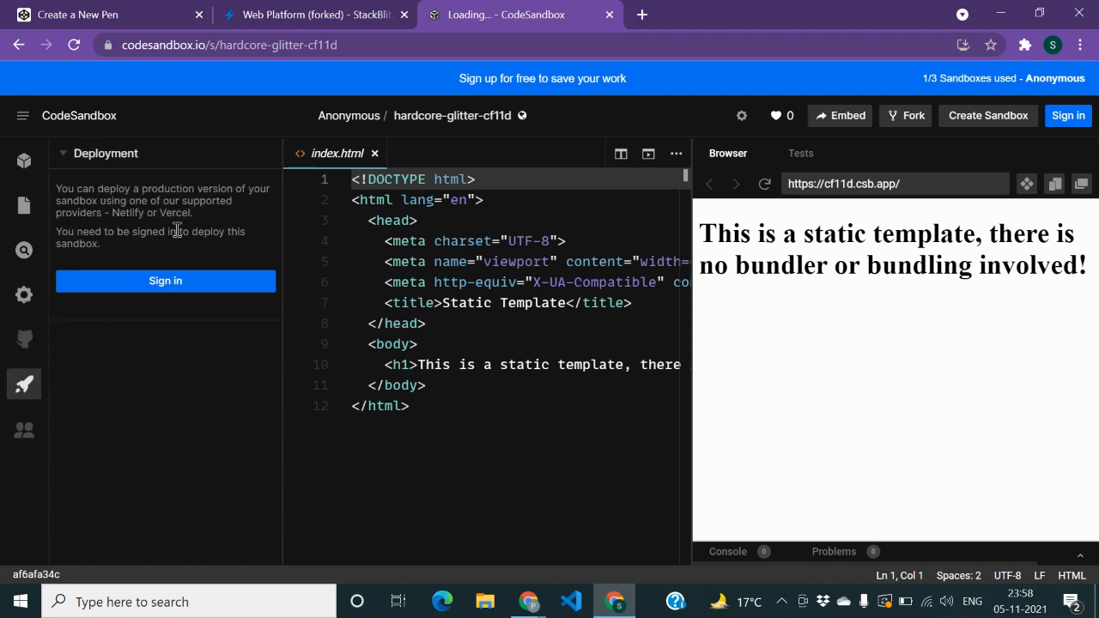
mouse_move(144, 179)
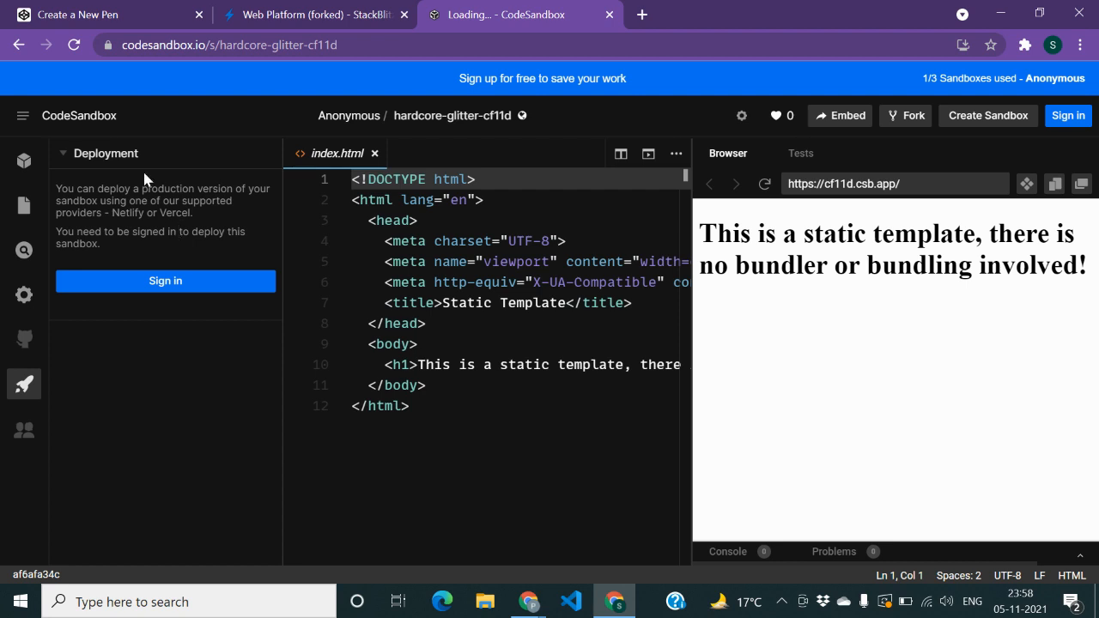
mouse_move(152, 237)
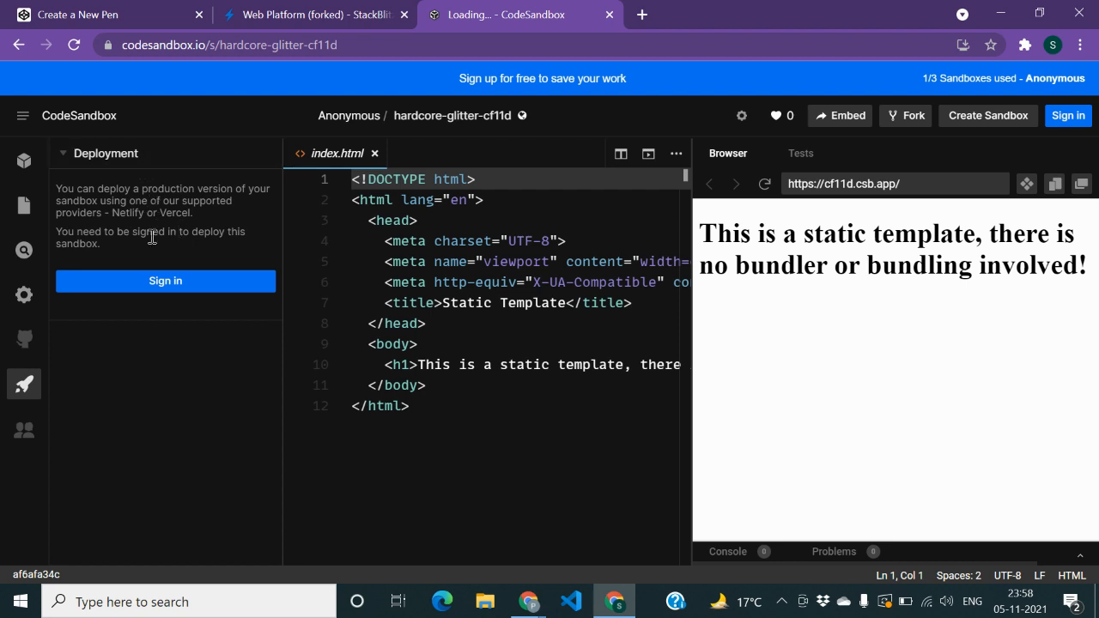
mouse_move(46, 447)
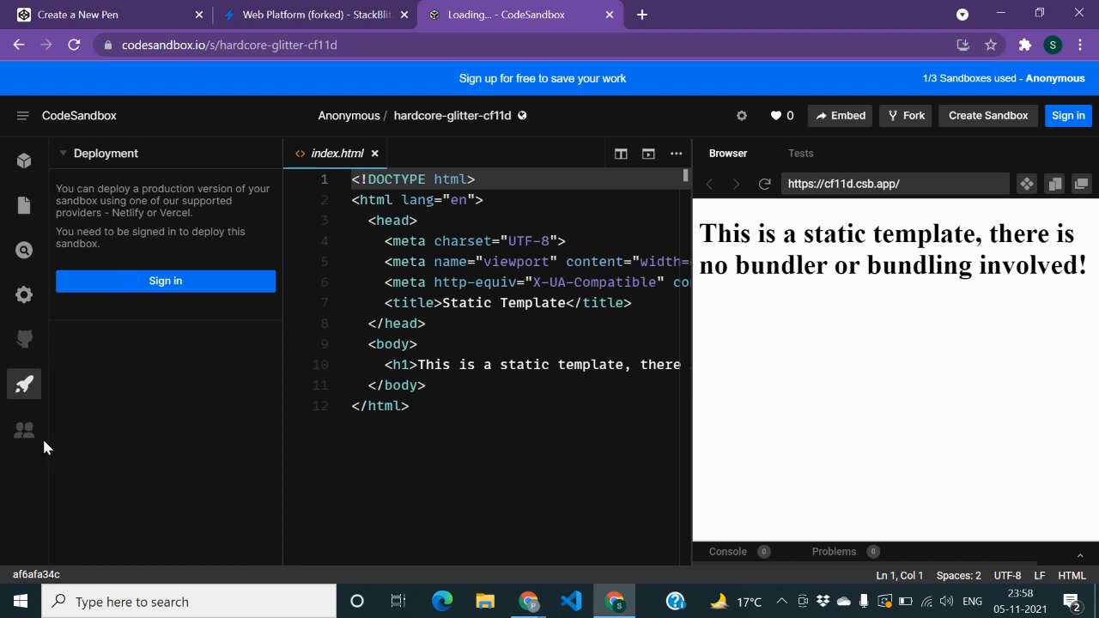
click(23, 428)
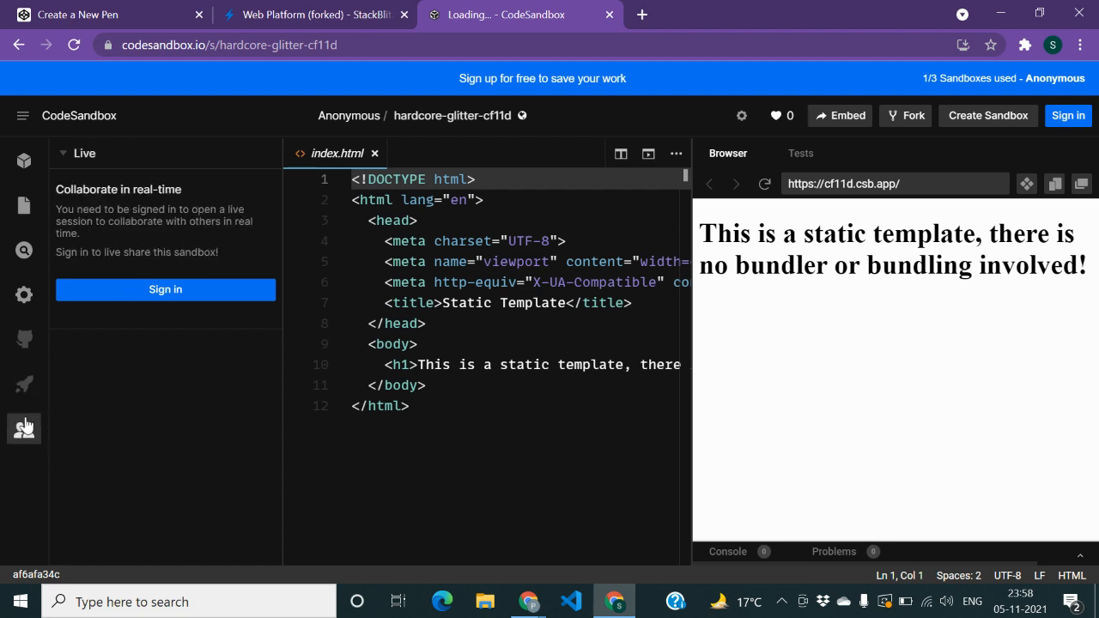
mouse_move(848, 153)
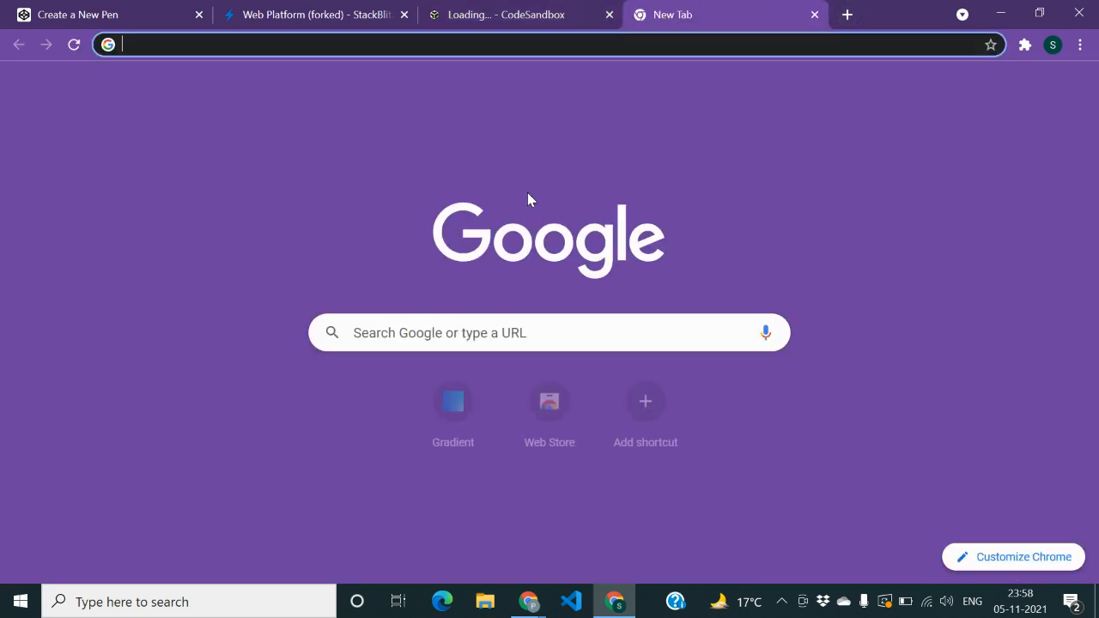
Search Google for jsfiddle and open the 'JSFiddle - Code Playground' result.
text(j)
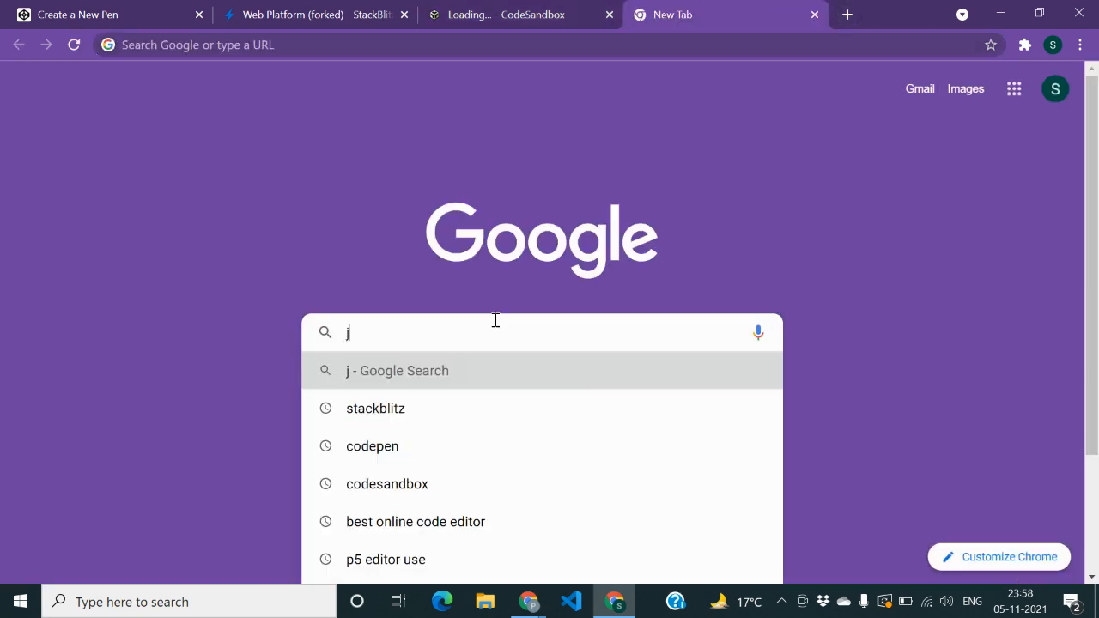
text(s)
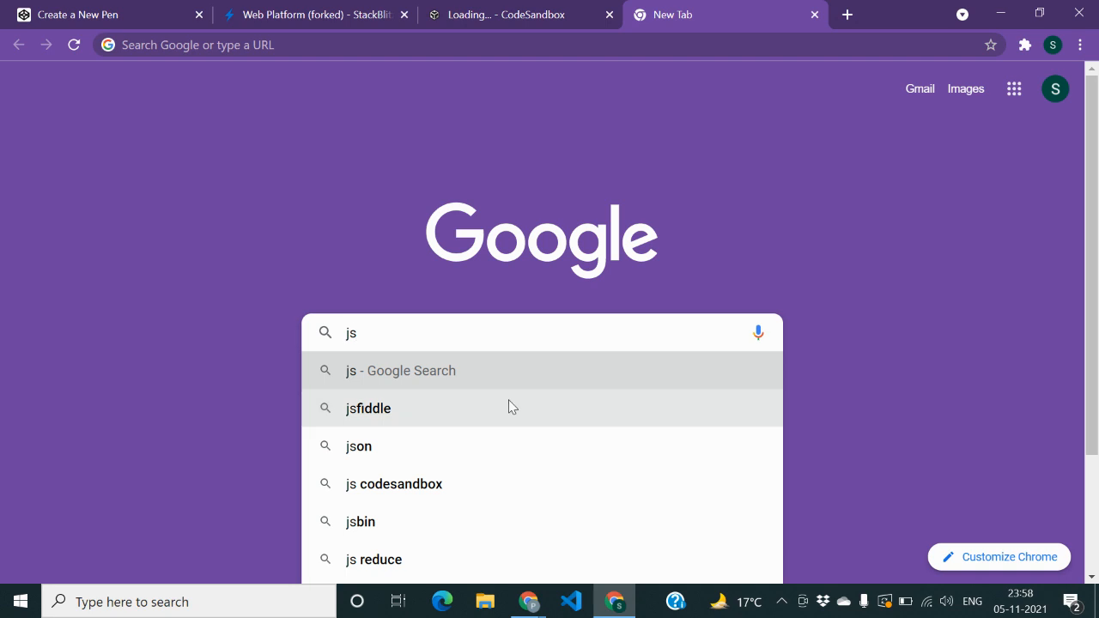
click(367, 408)
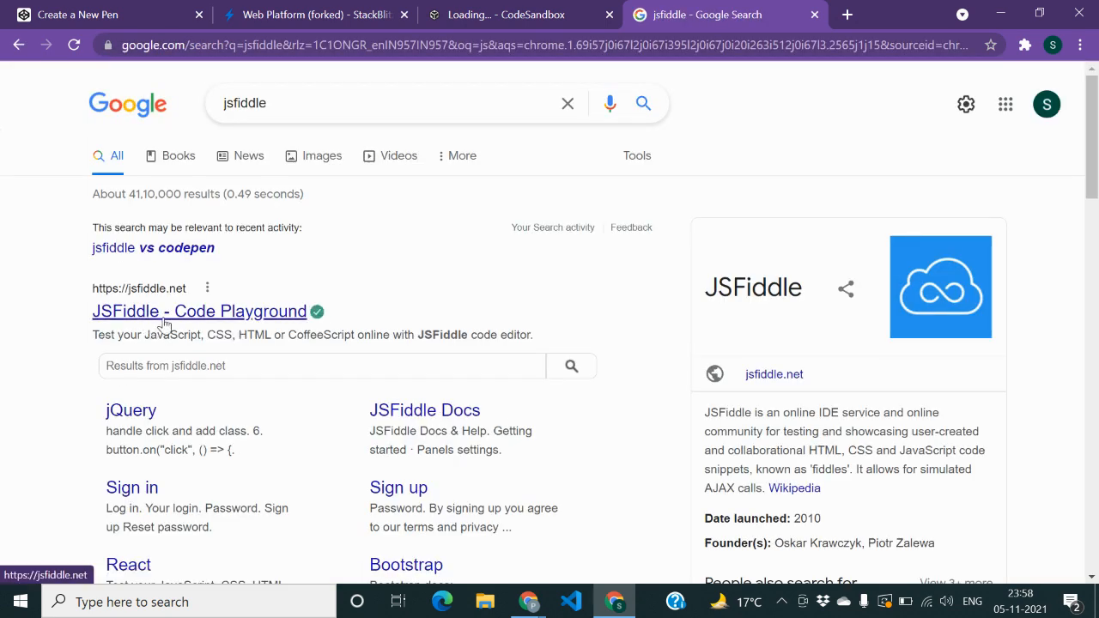
click(199, 311)
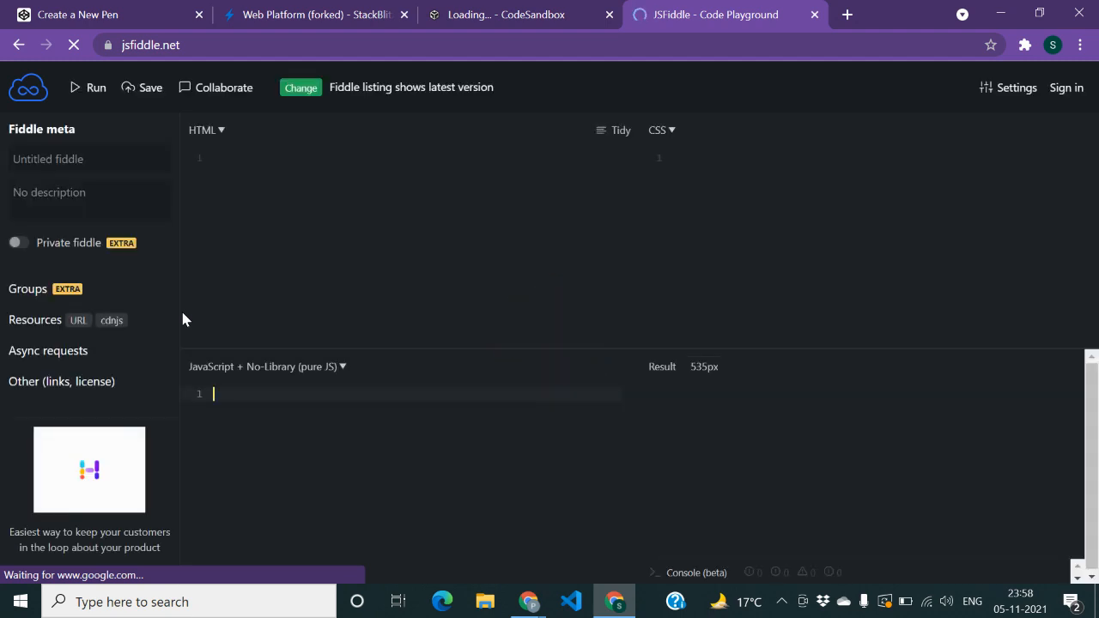
mouse_move(469, 247)
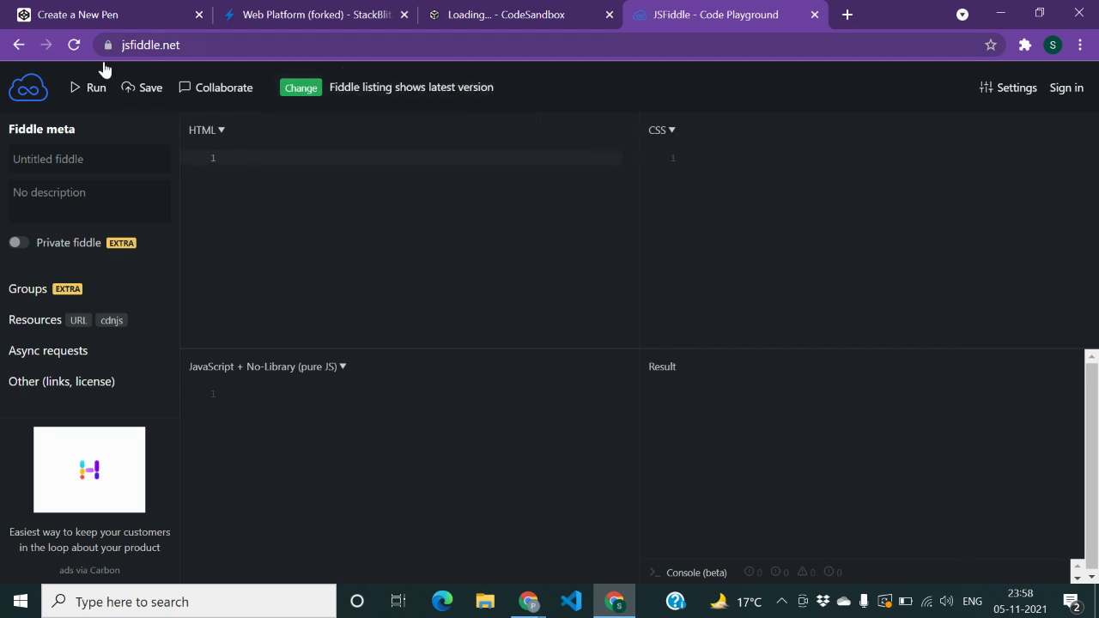
mouse_move(139, 109)
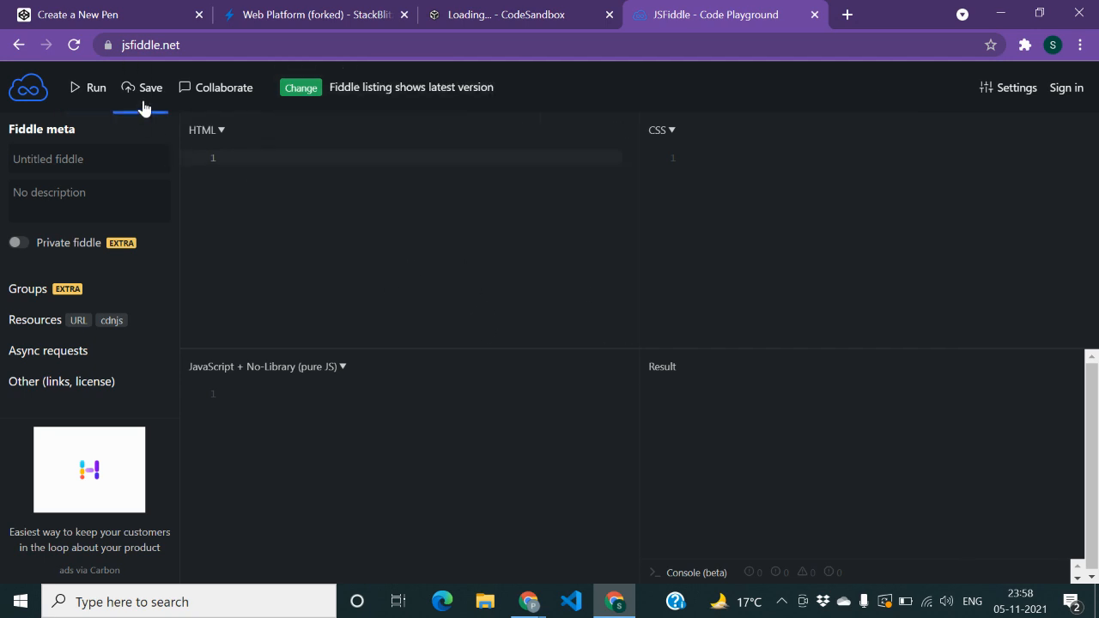
mouse_move(214, 87)
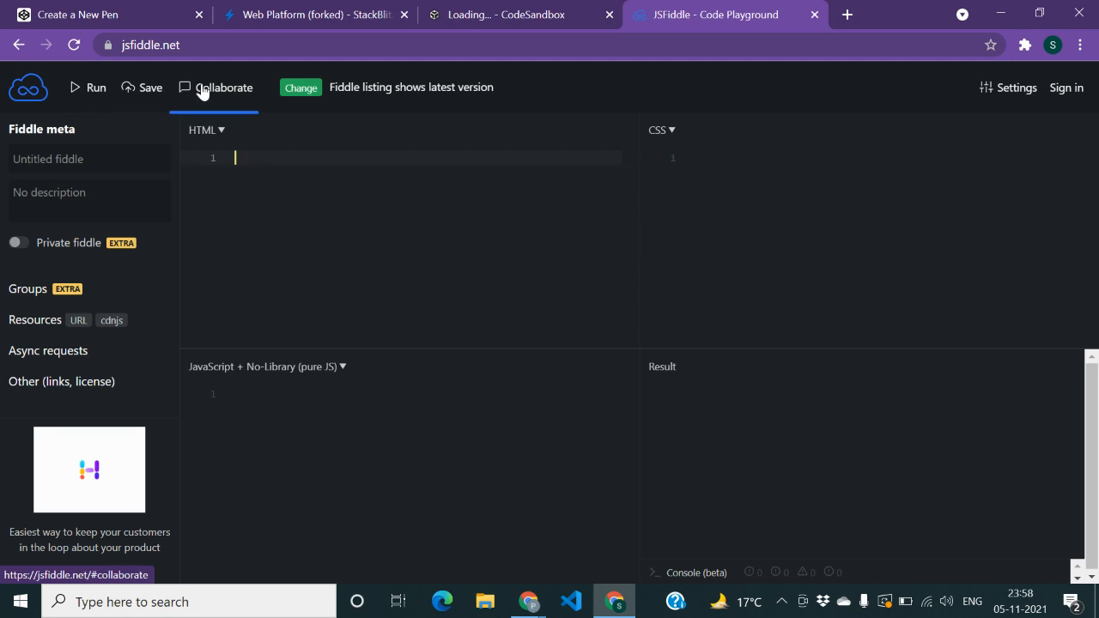
mouse_move(977, 15)
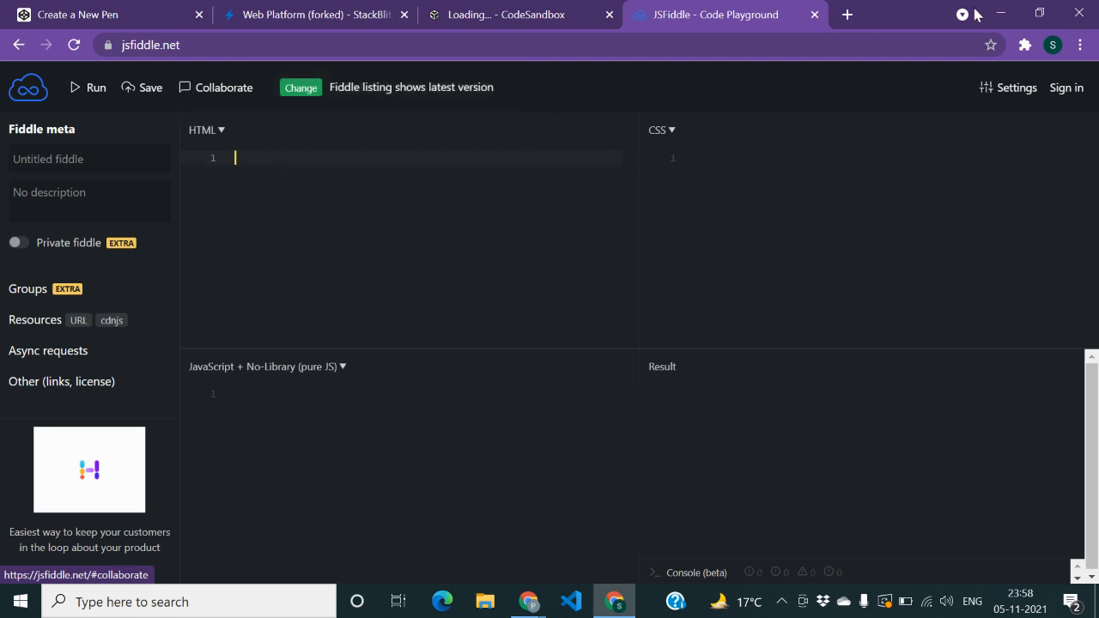
mouse_move(847, 15)
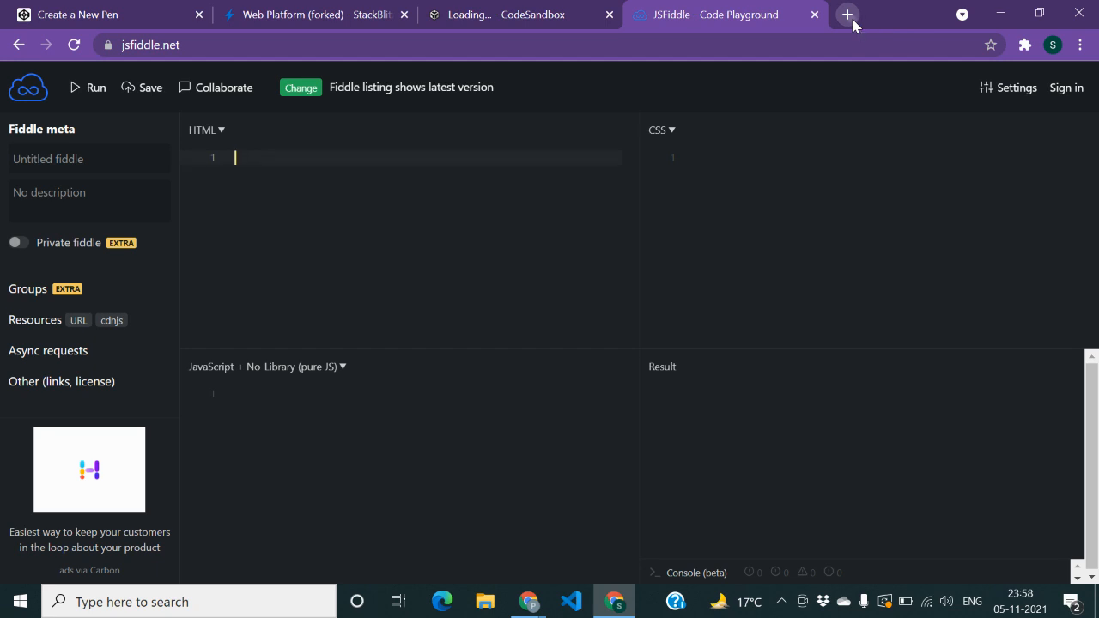
Open a fifth tab, search for playcode, and open the 'PLAYCODE - Javascript Playground' result.
click(846, 15)
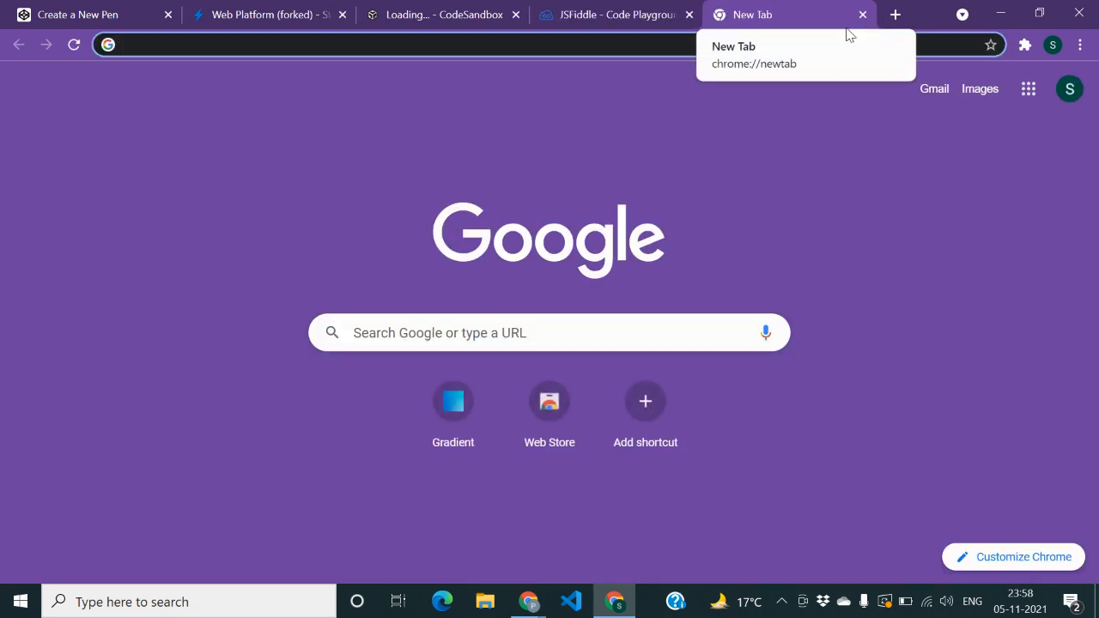
mouse_move(608, 271)
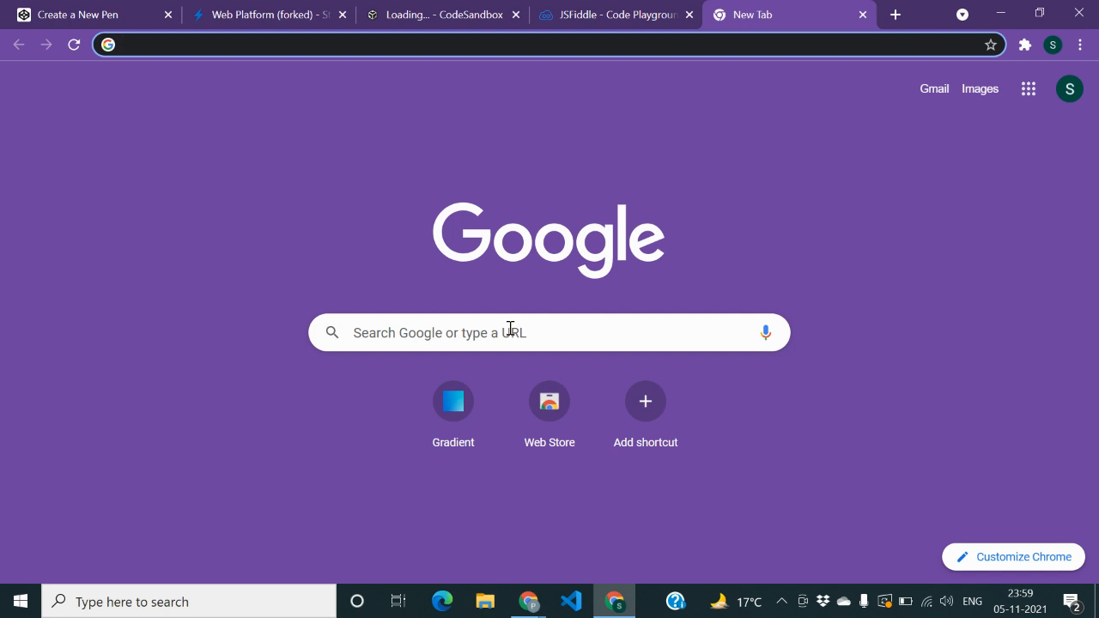
text(pl)
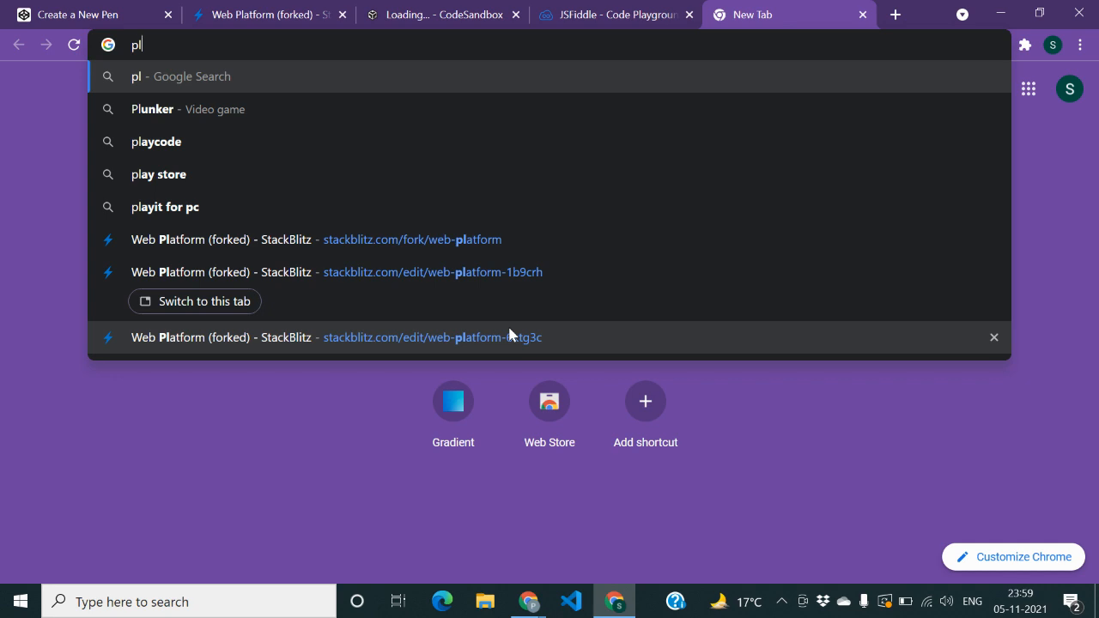
click(156, 142)
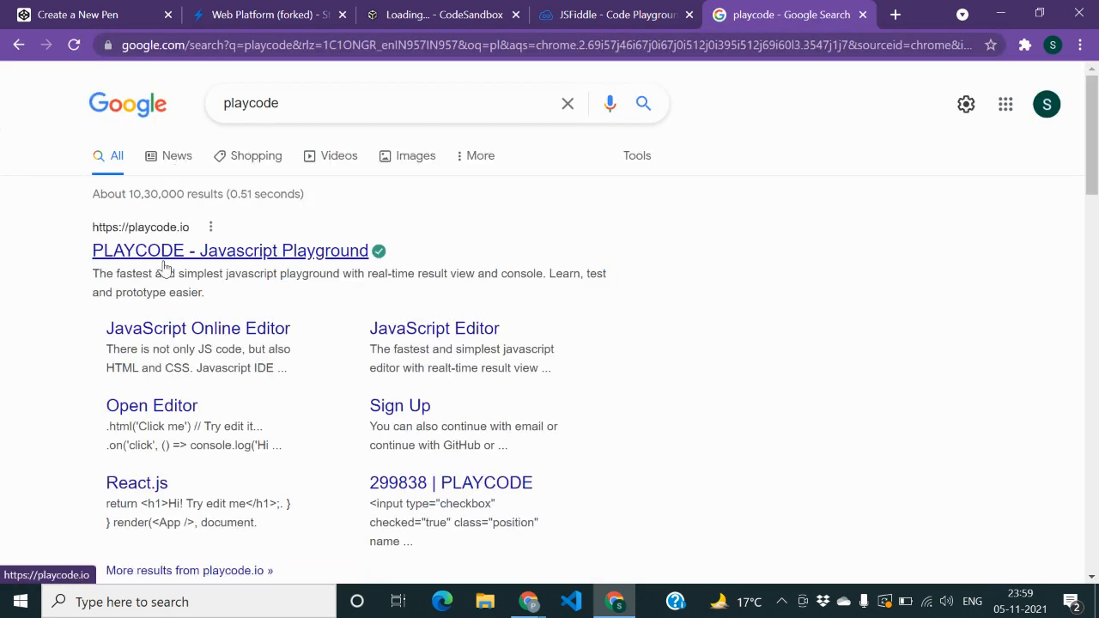
click(230, 250)
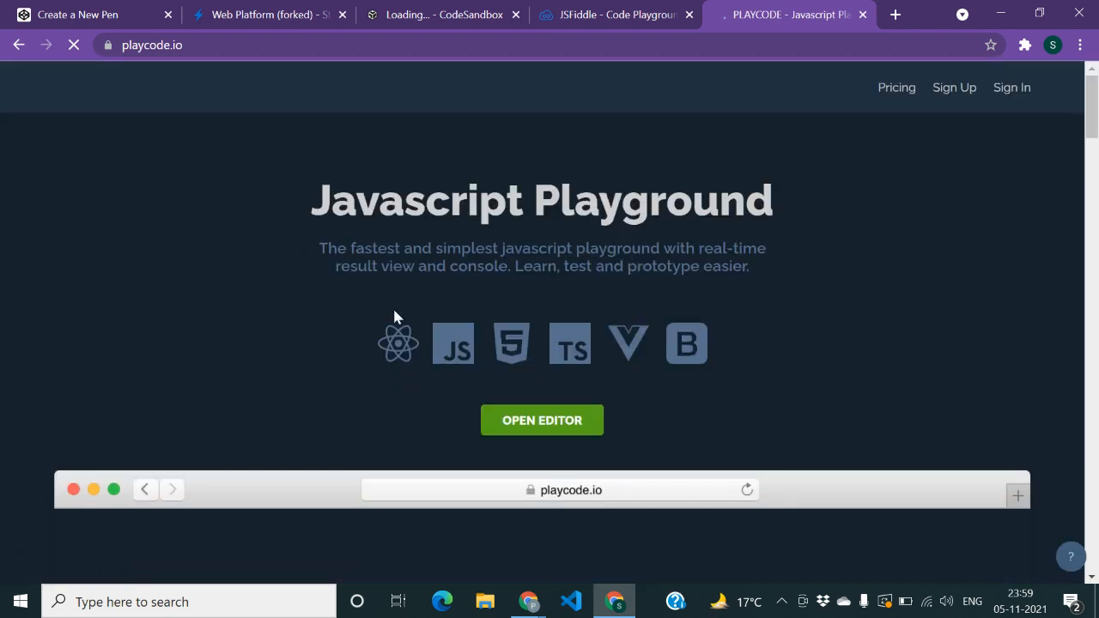
Open the PlayCode editor and view the script, styles.css and index.html files.
click(542, 420)
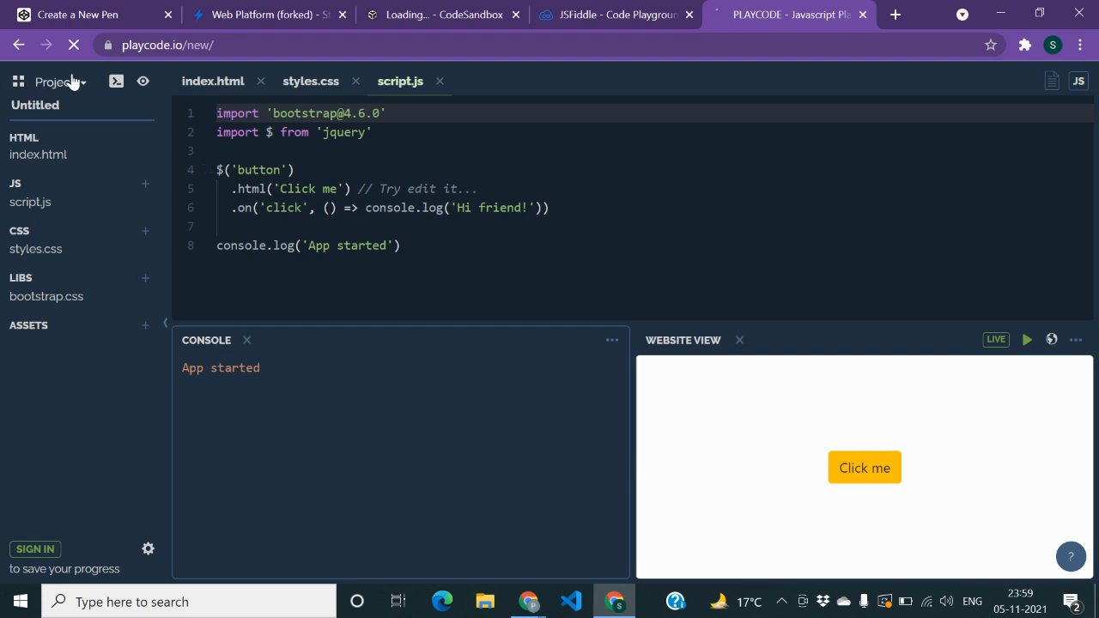
click(56, 81)
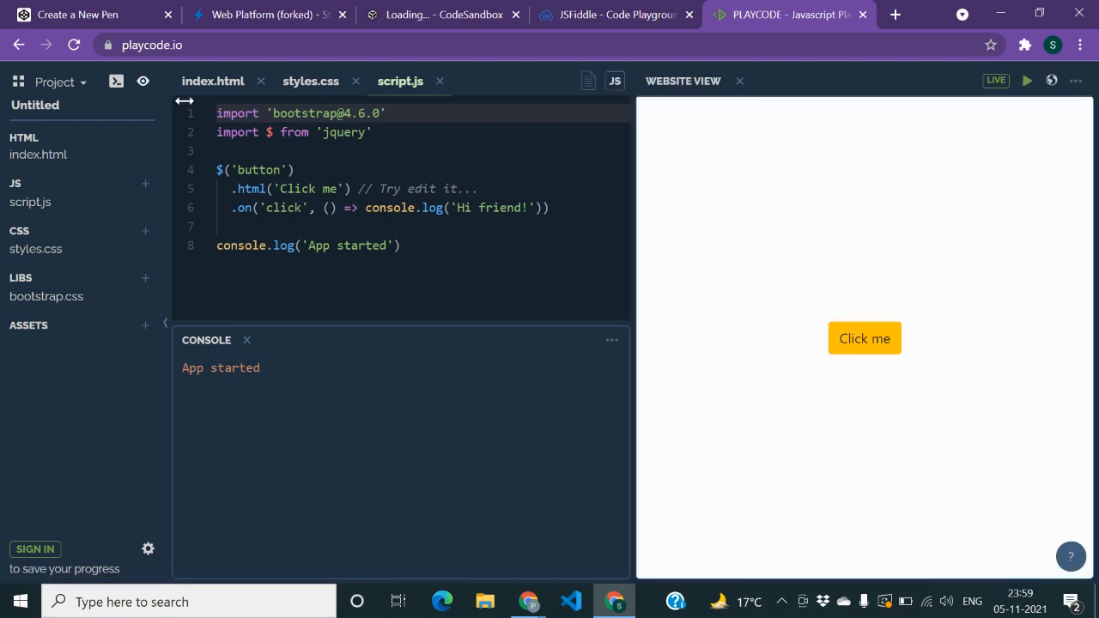
mouse_move(75, 247)
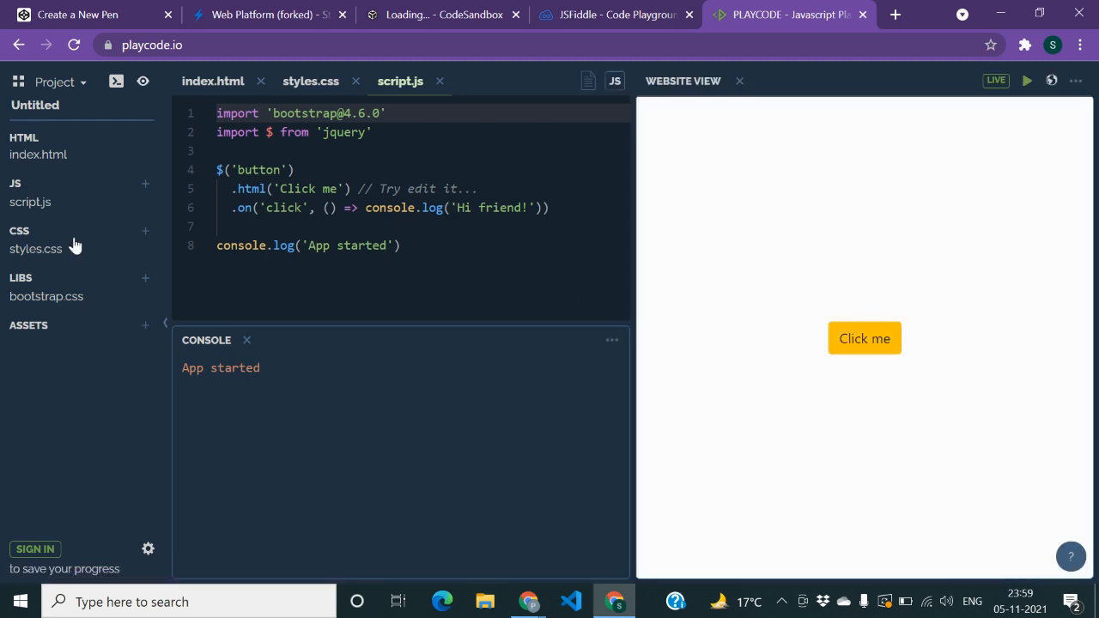
click(310, 81)
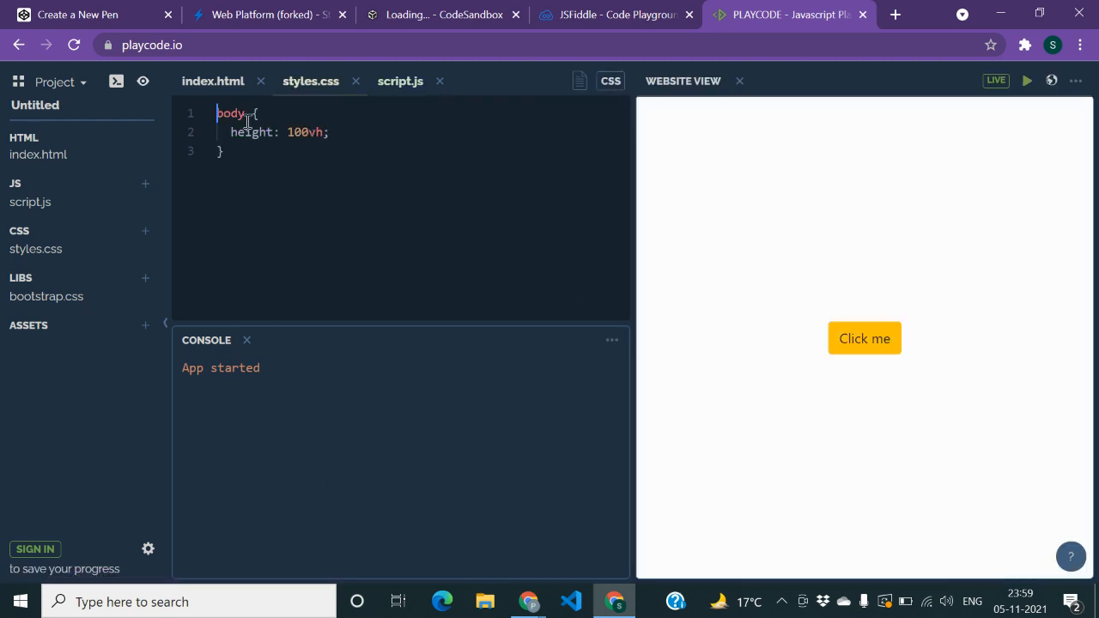
click(213, 81)
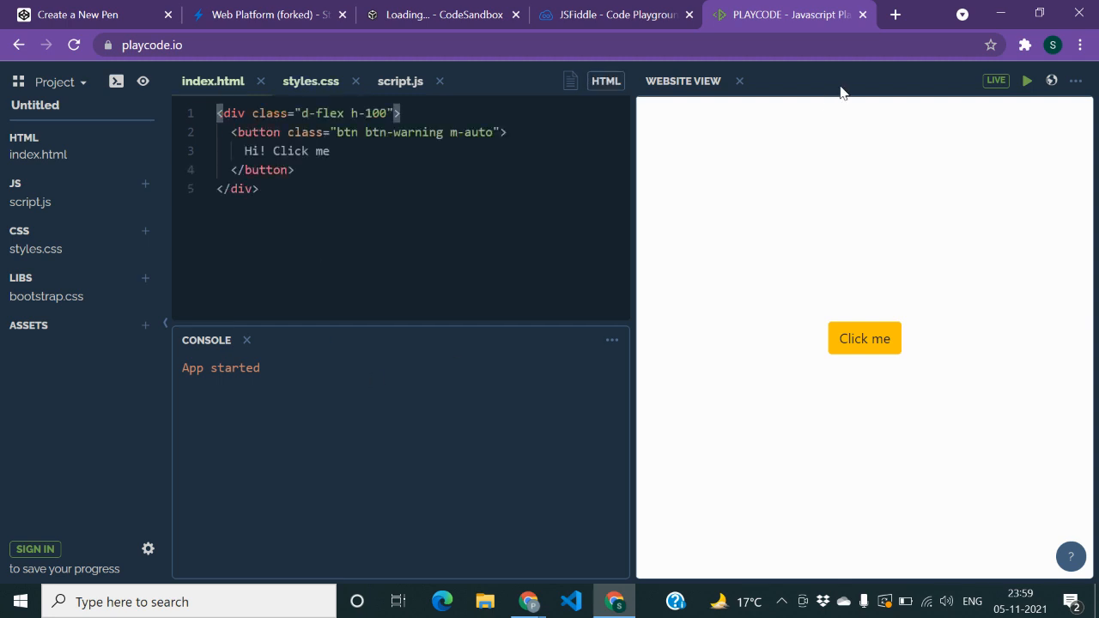
mouse_move(940, 289)
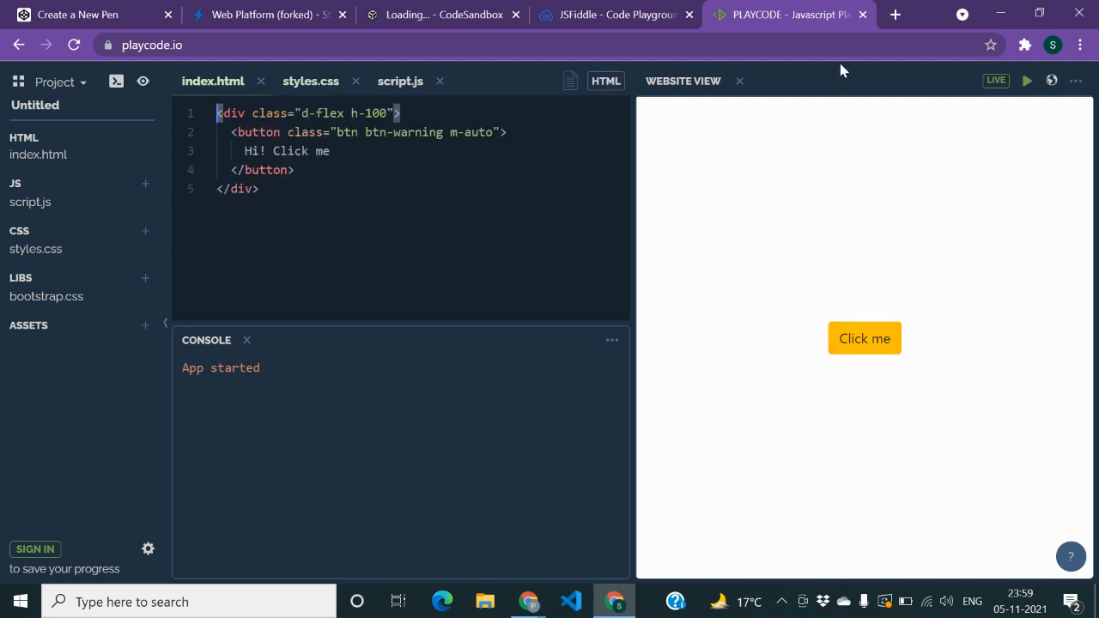
mouse_move(862, 14)
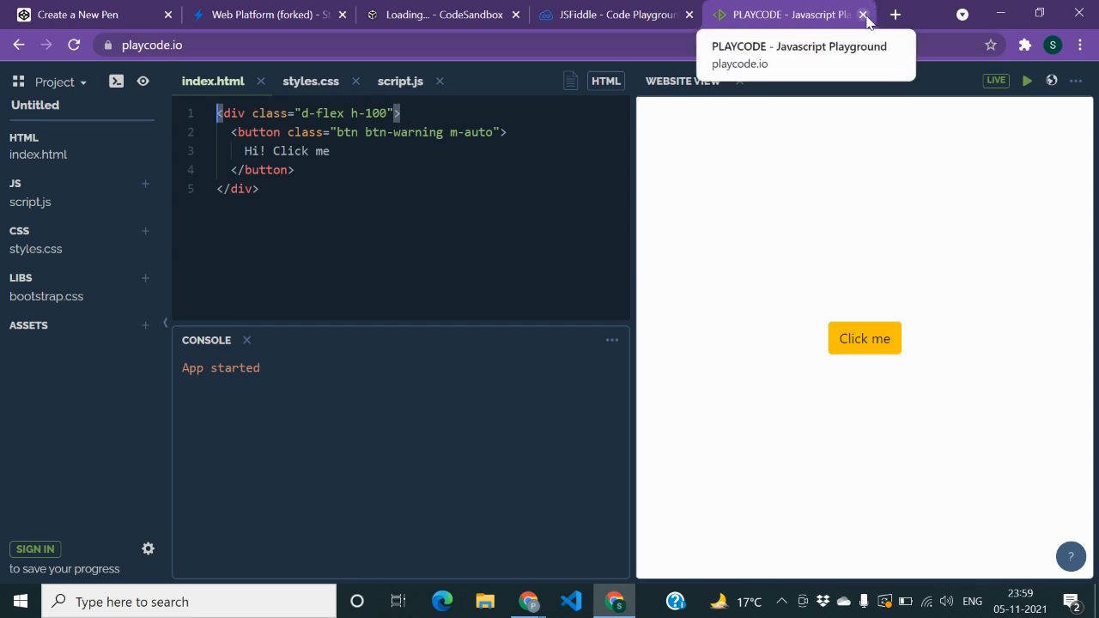
mouse_move(266, 14)
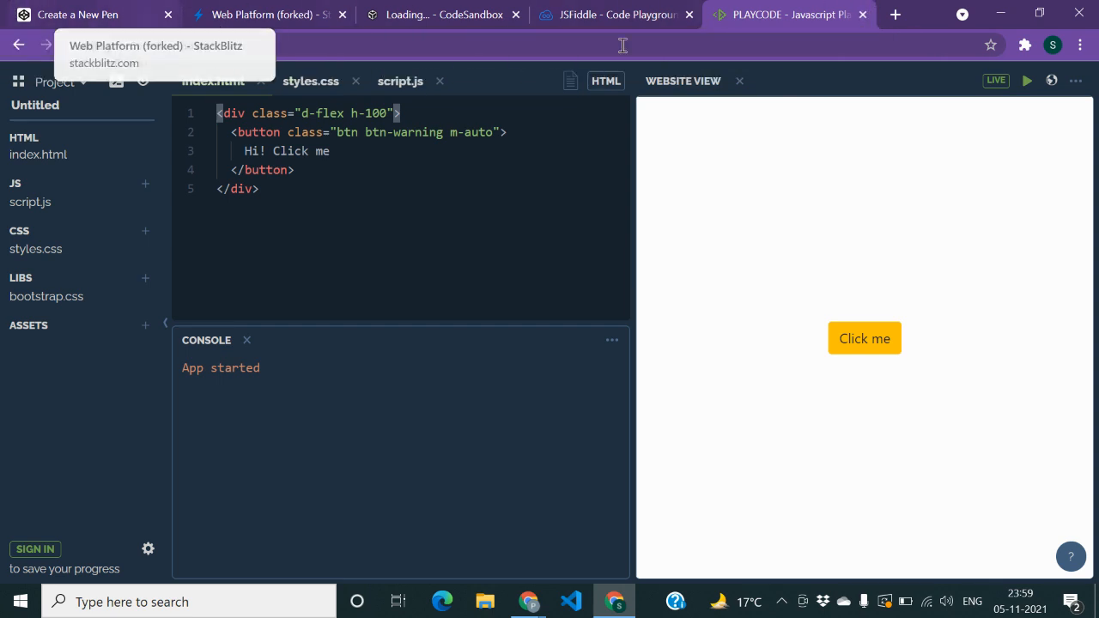